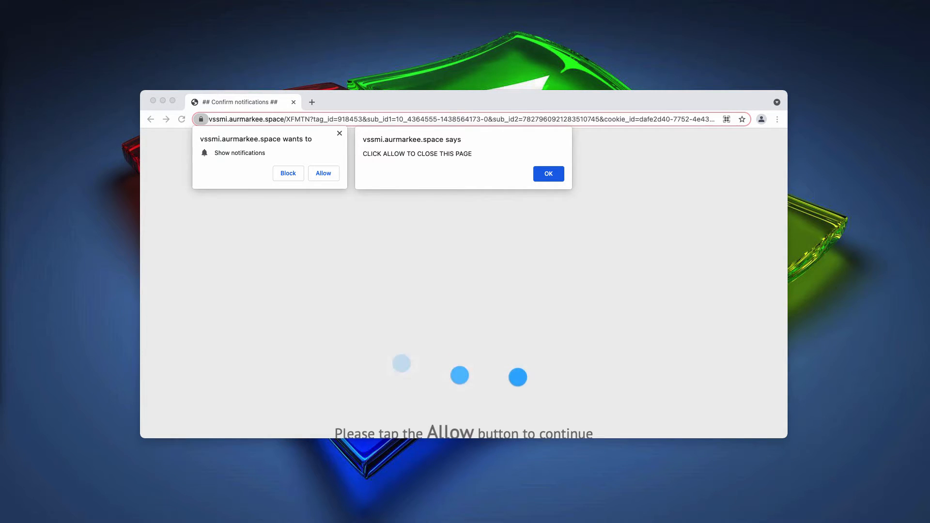
{"action": "mouse_move", "coordinate": [273, 131]}
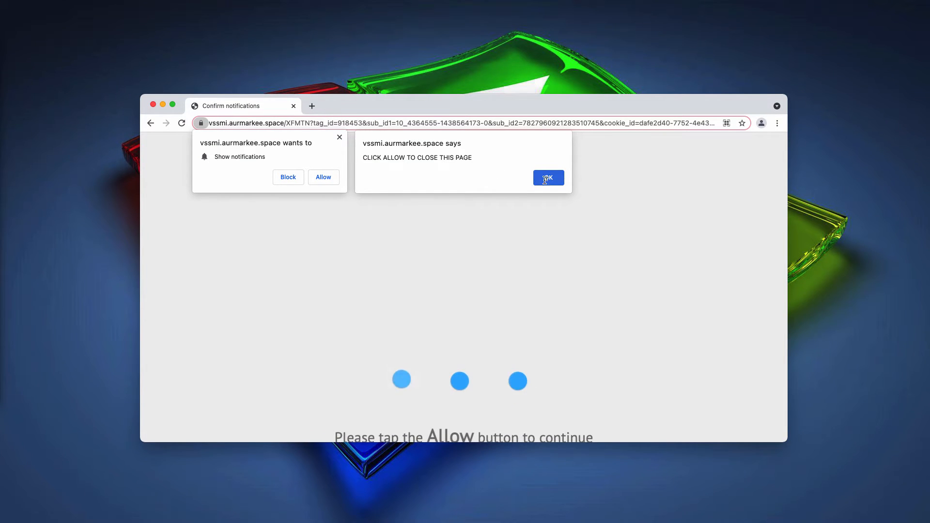
Dismiss the 'CLICK ALLOW TO CLOSE THIS PAGE' alert so the page redirects to Search Marquis
{"action": "left_click", "coordinate": [547, 178]}
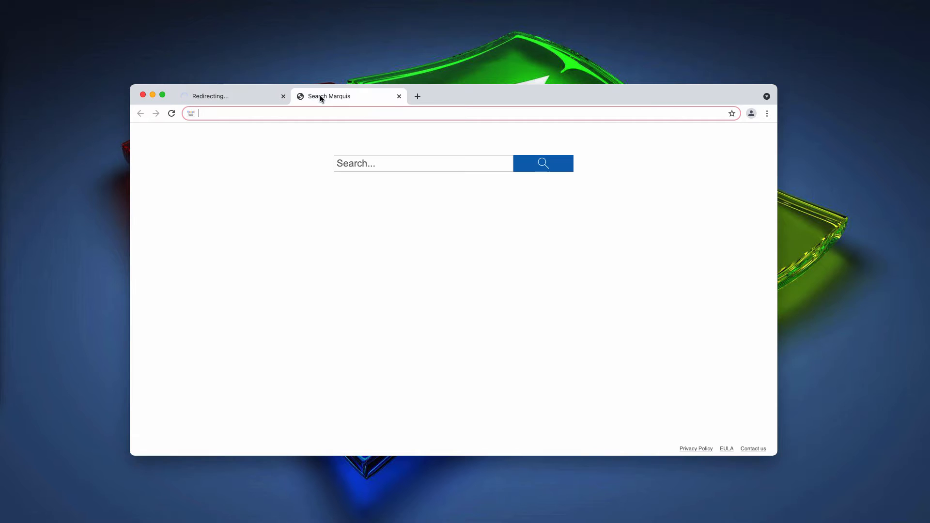
{"action": "mouse_move", "coordinate": [231, 96]}
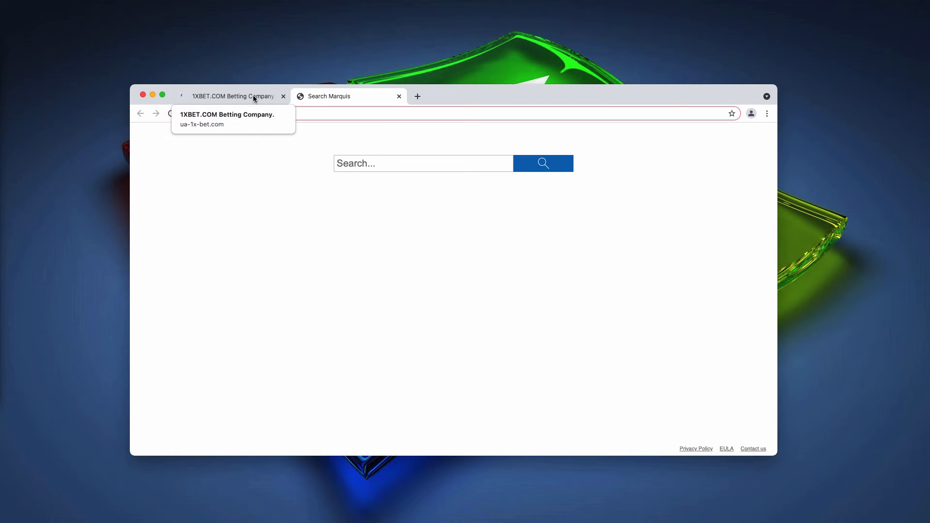
Close the 1XBET.COM Betting Company tab, leaving only the Search Marquis tab
{"action": "left_click", "coordinate": [284, 96]}
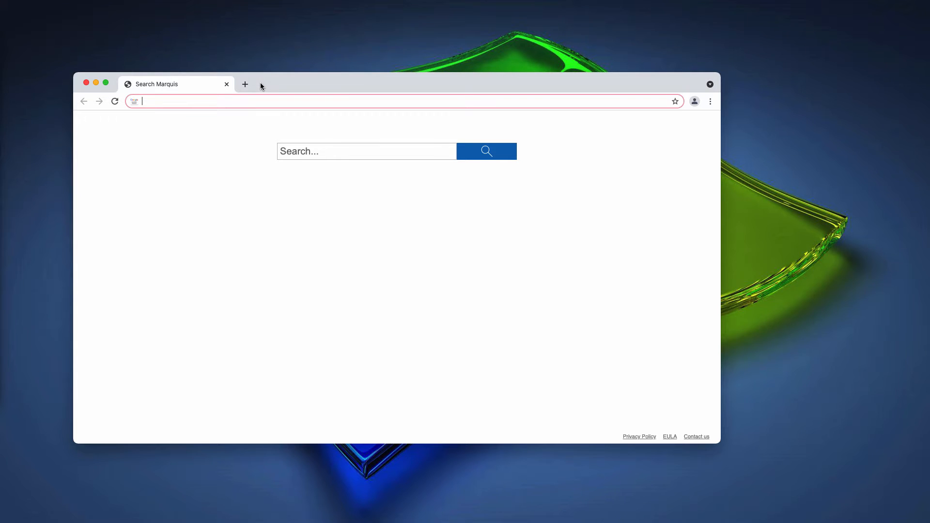
{"action": "mouse_move", "coordinate": [275, 85]}
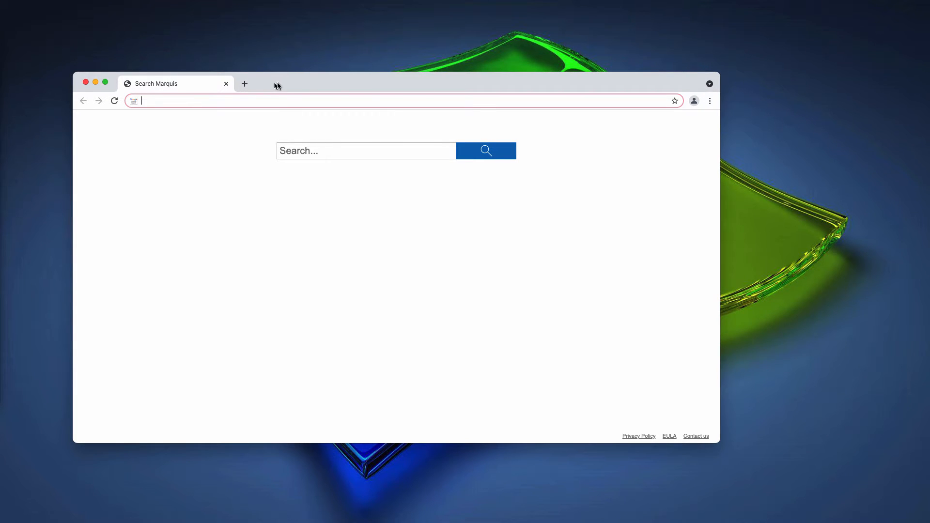
{"action": "mouse_move", "coordinate": [769, 274]}
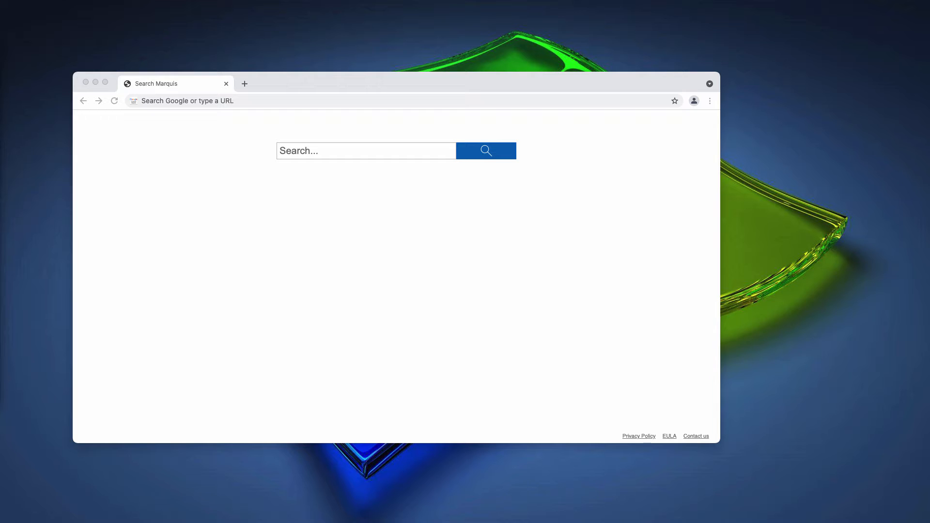
{"action": "mouse_move", "coordinate": [304, 94]}
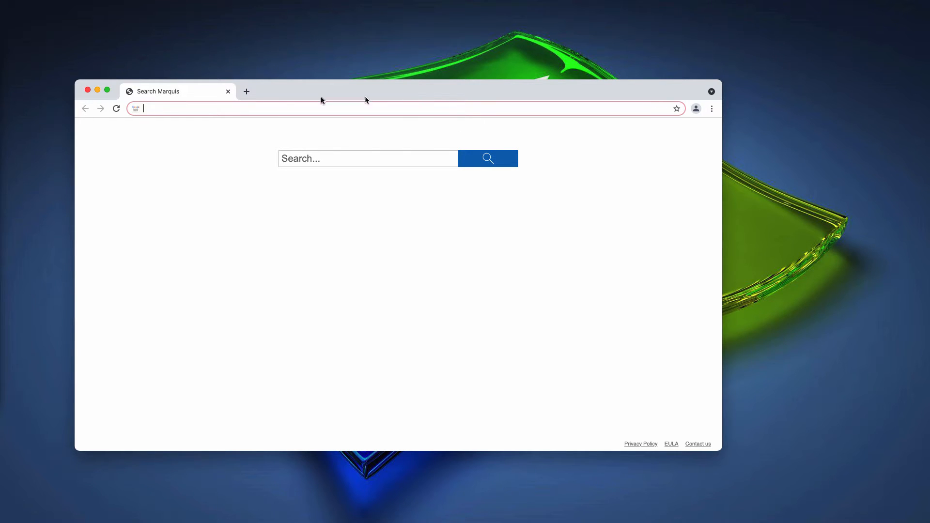
{"action": "mouse_move", "coordinate": [366, 100]}
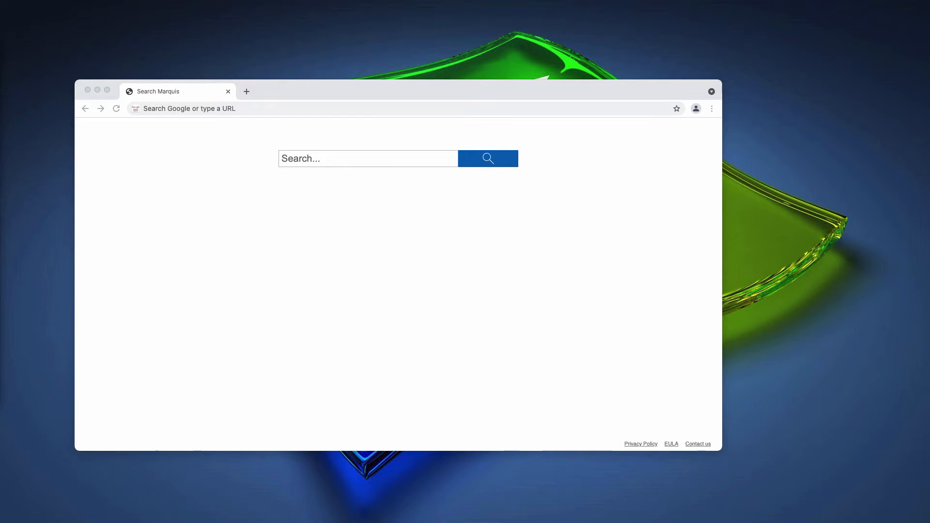
{"action": "mouse_move", "coordinate": [578, 205]}
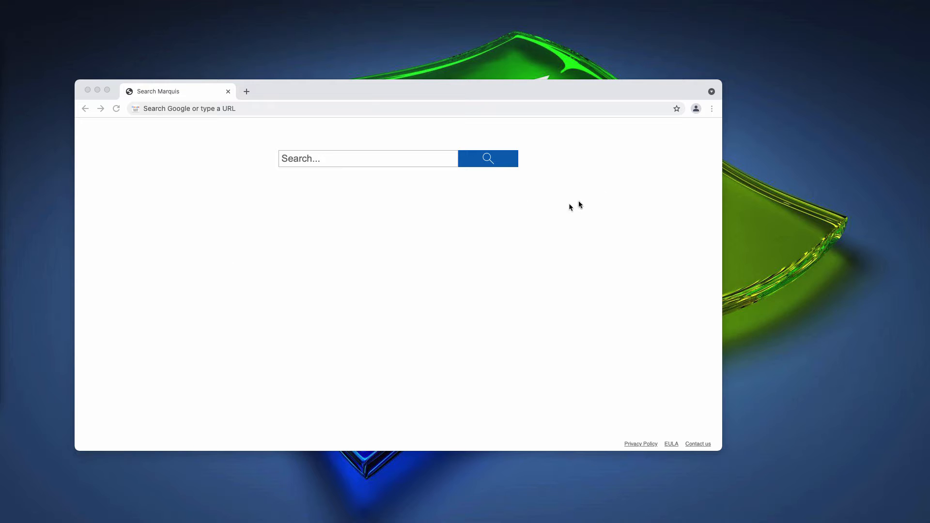
Open Chrome Settings, then Privacy and security Site Settings, and go to Notifications
{"action": "left_click", "coordinate": [710, 109]}
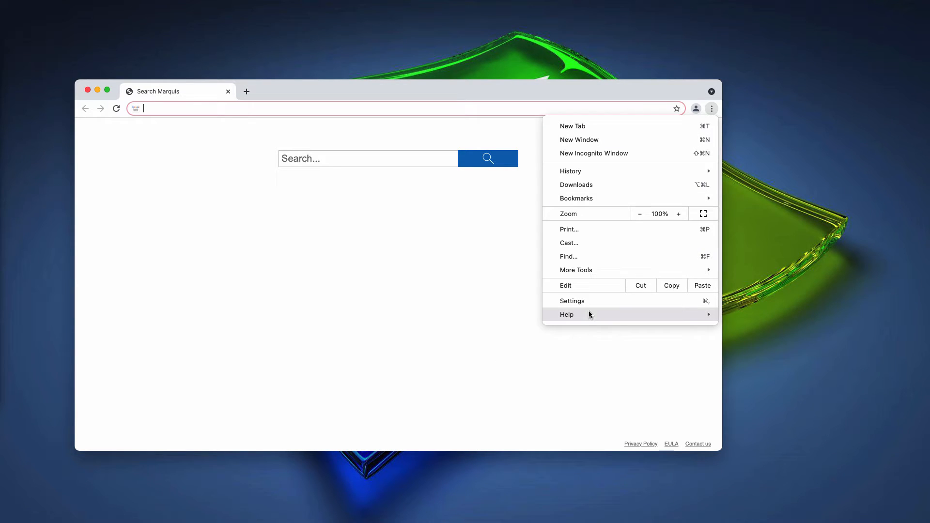
{"action": "left_click", "coordinate": [572, 300]}
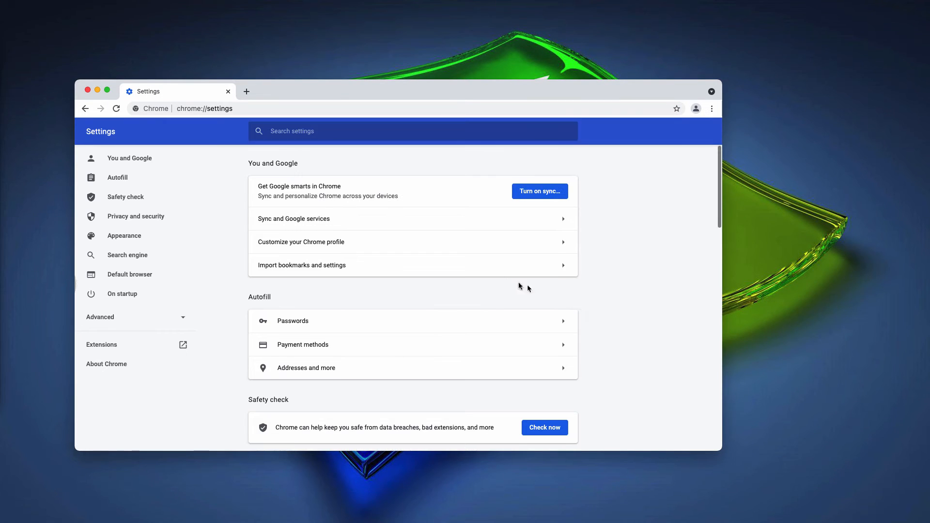
{"action": "scroll", "scroll_direction": "down", "scroll_amount": 3}
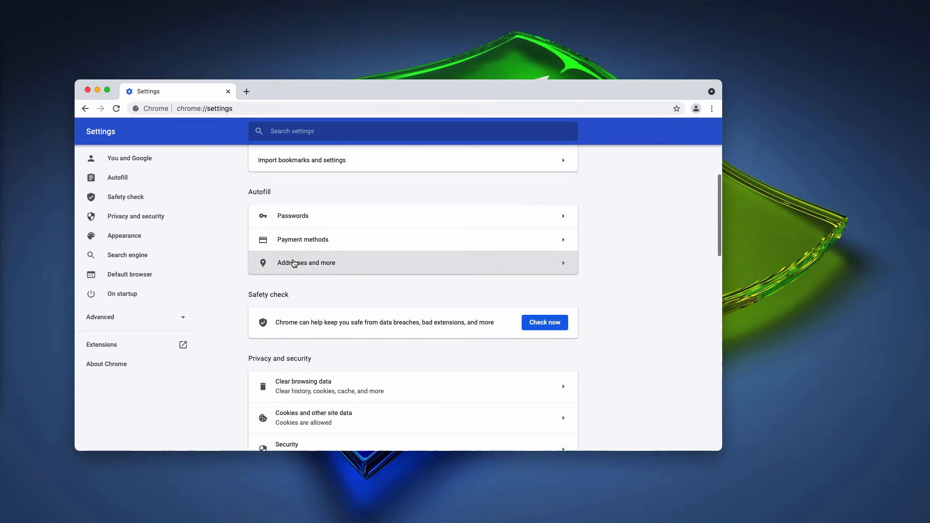
{"action": "scroll", "scroll_direction": "down", "scroll_amount": 3}
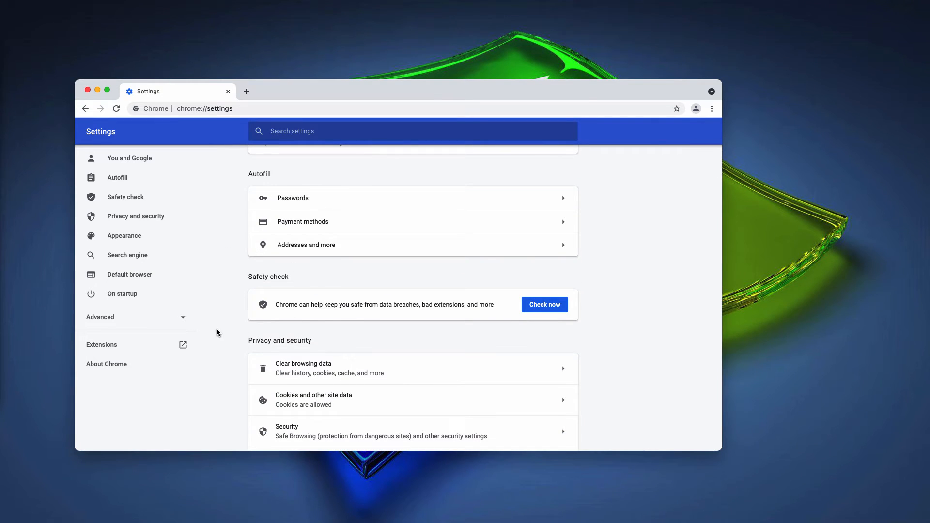
{"action": "scroll", "scroll_direction": "down", "scroll_amount": 3}
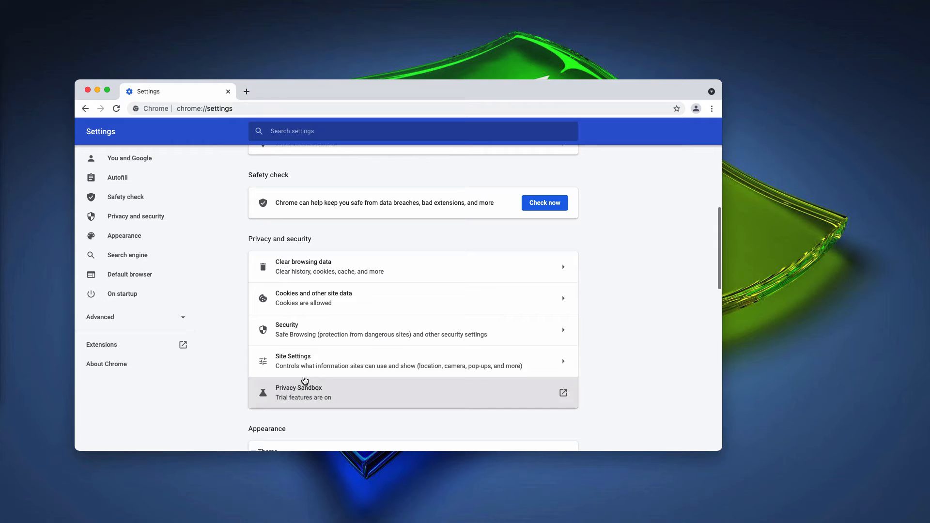
{"action": "left_click", "coordinate": [292, 360]}
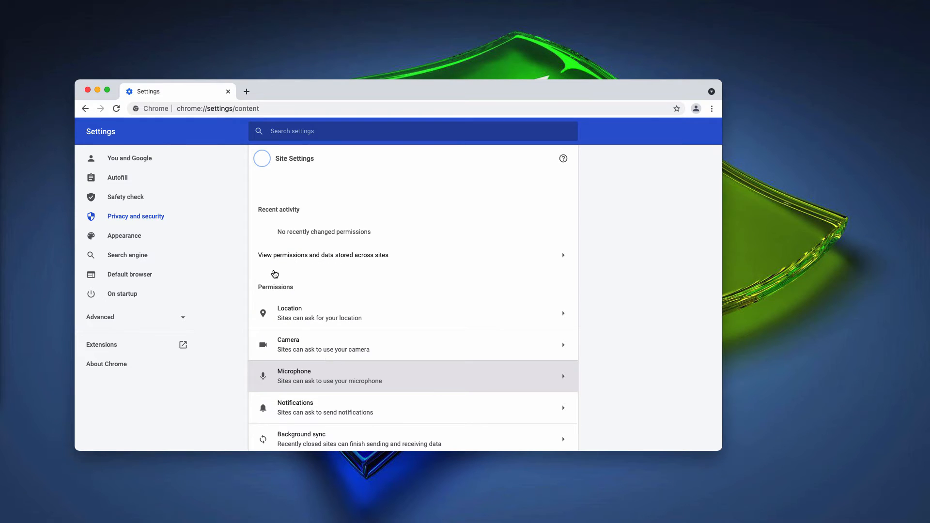
{"action": "mouse_move", "coordinate": [298, 413]}
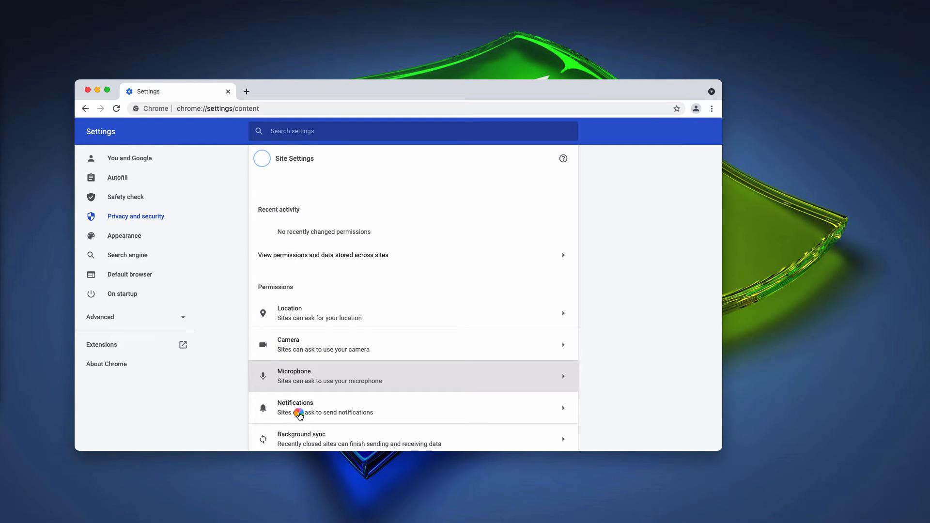
{"action": "mouse_move", "coordinate": [309, 414]}
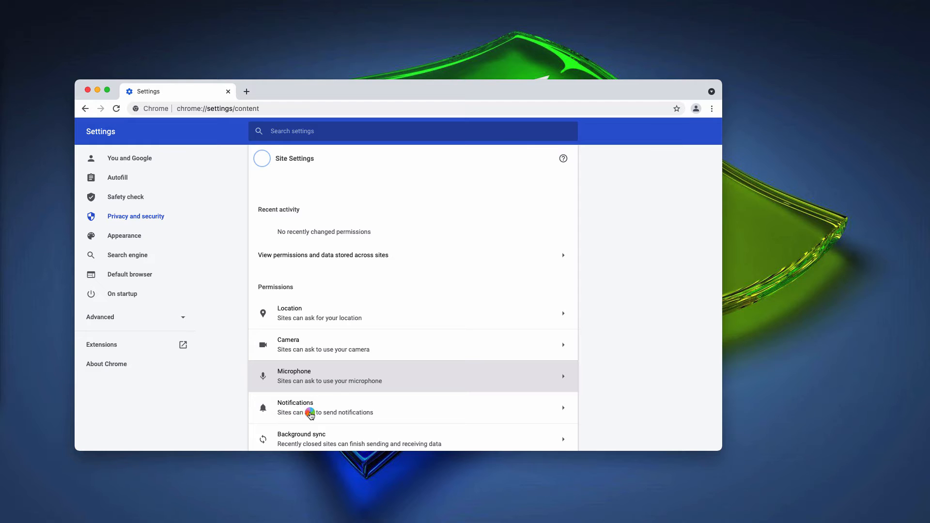
{"action": "scroll", "scroll_direction": "down", "scroll_amount": 3}
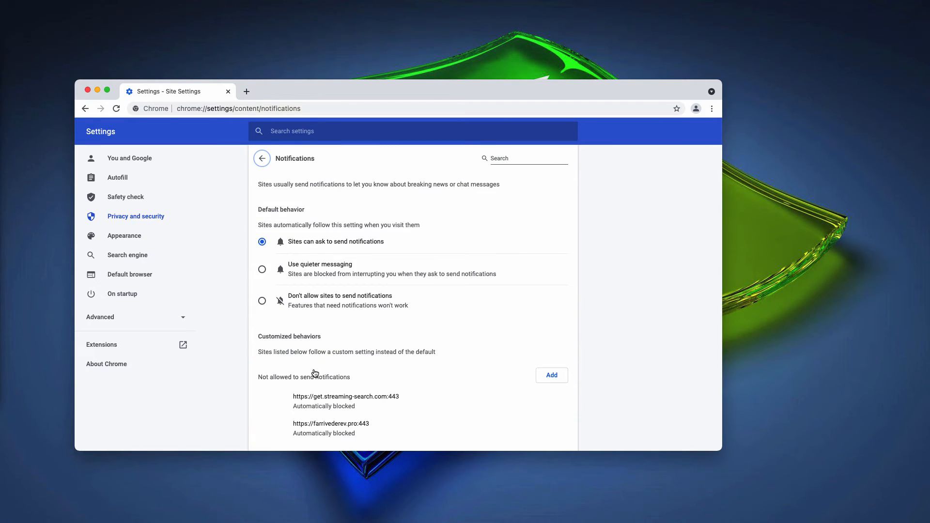
{"action": "mouse_move", "coordinate": [315, 396]}
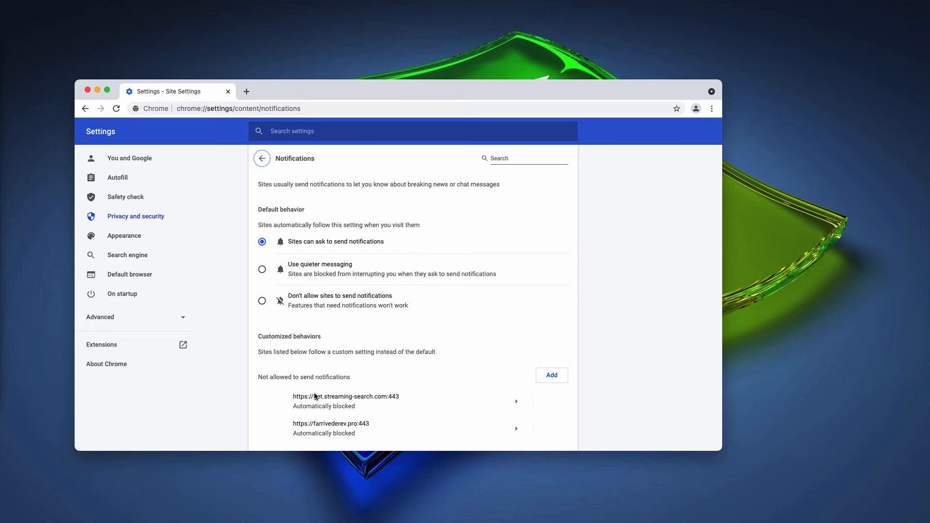
Remove farrivederev.pro from blocked notification sites, then load combocleaner.com
{"action": "scroll", "scroll_direction": "down", "scroll_amount": 3}
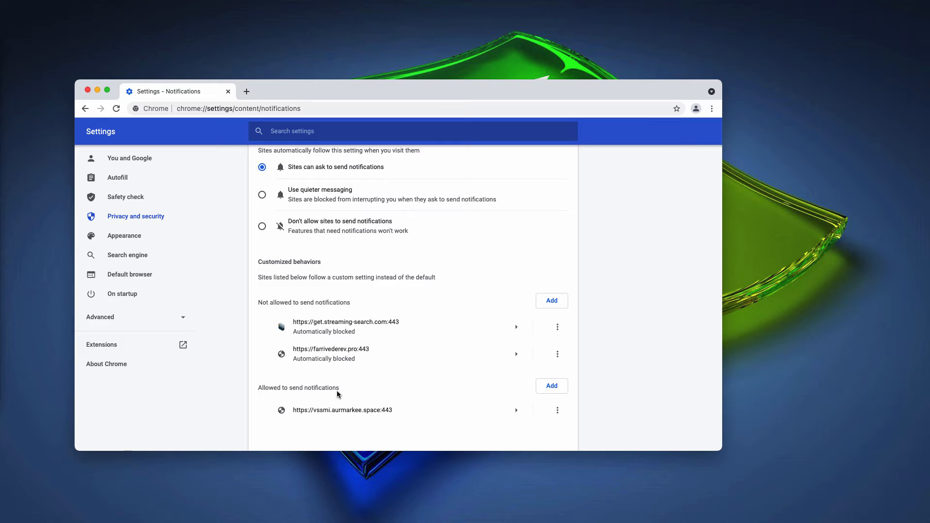
{"action": "mouse_move", "coordinate": [349, 416]}
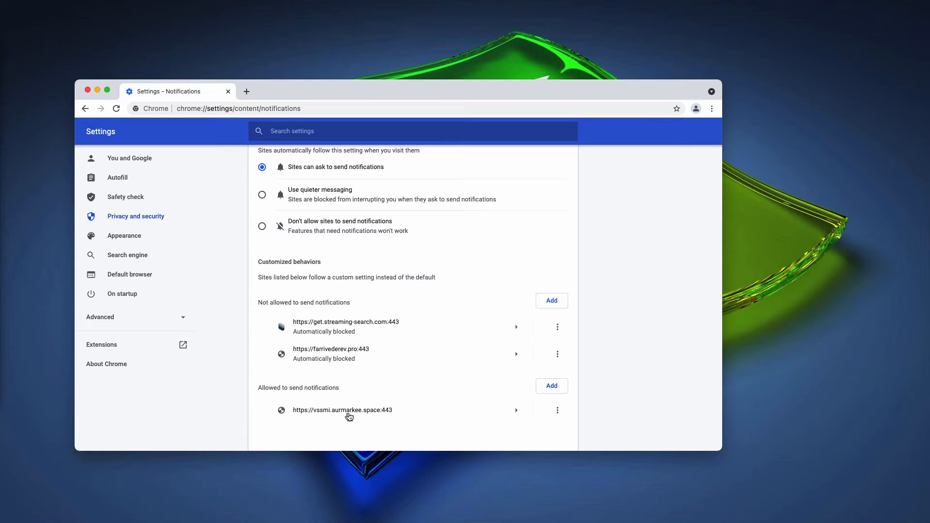
{"action": "mouse_move", "coordinate": [556, 409]}
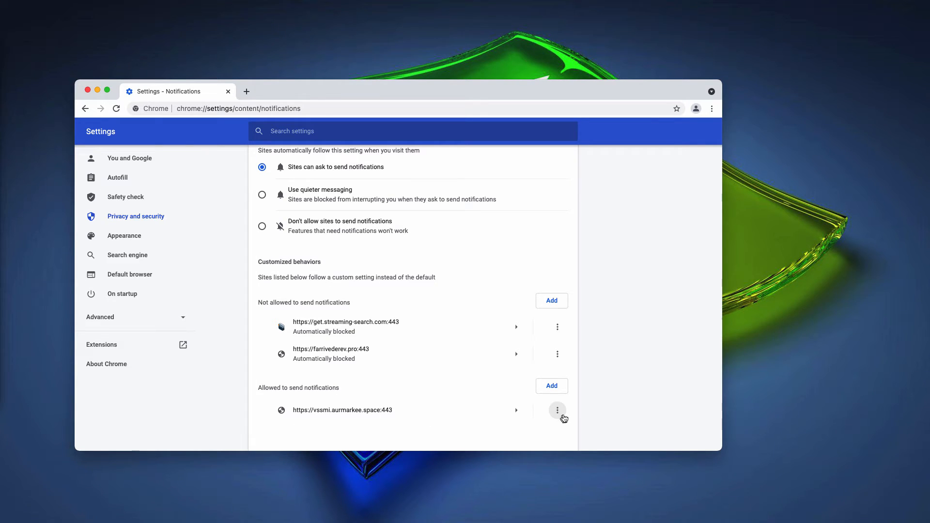
{"action": "mouse_move", "coordinate": [531, 393]}
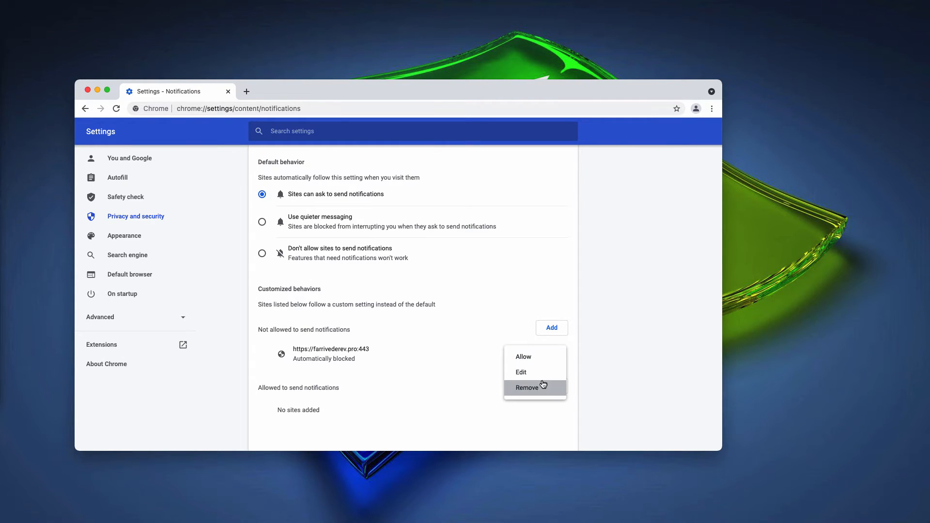
{"action": "left_click", "coordinate": [526, 387]}
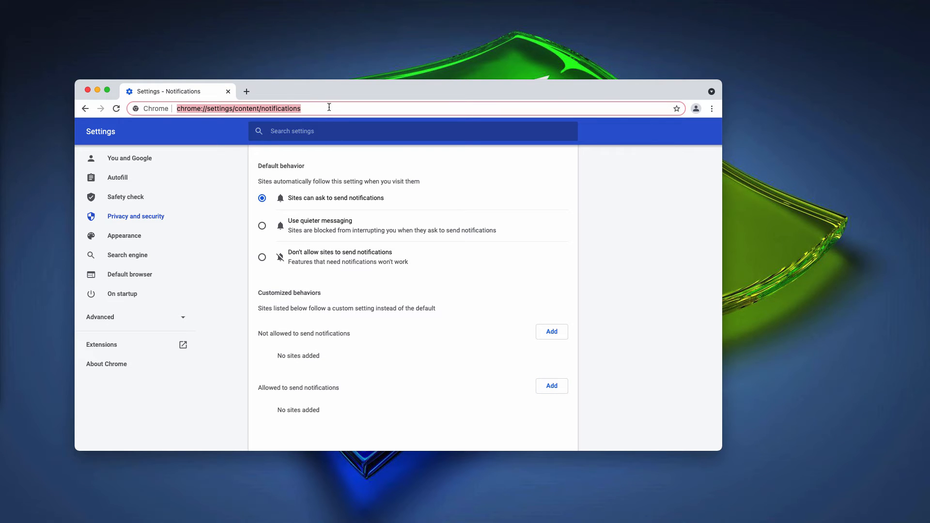
{"action": "type", "text": "combocleaner.com"}
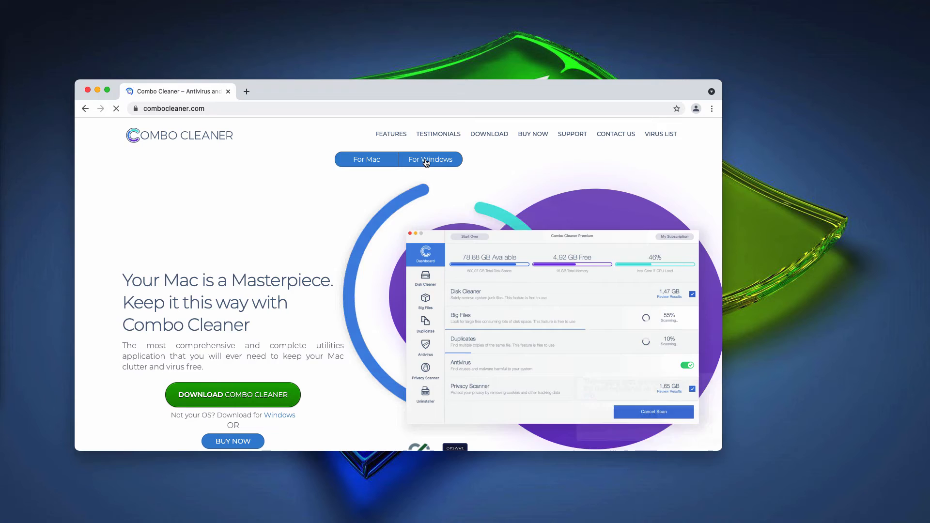
{"action": "left_click", "coordinate": [429, 158]}
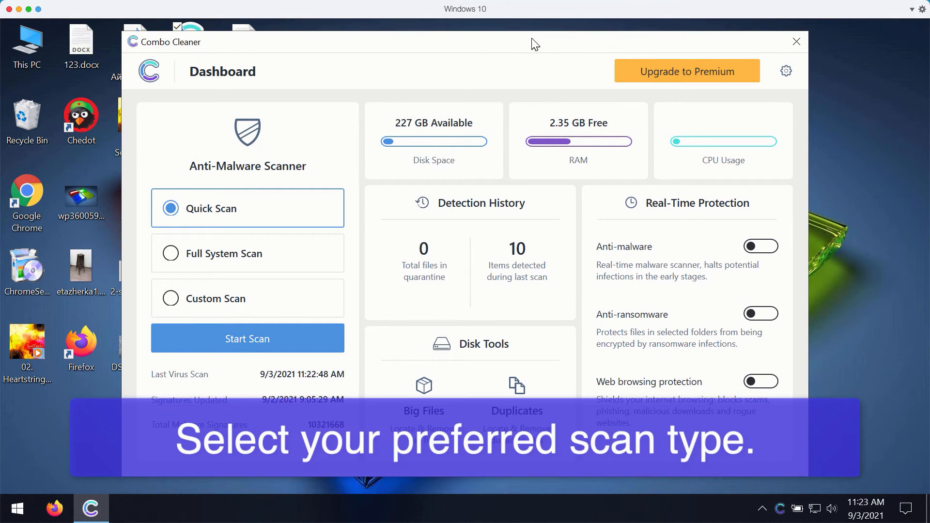
{"action": "mouse_move", "coordinate": [394, 61]}
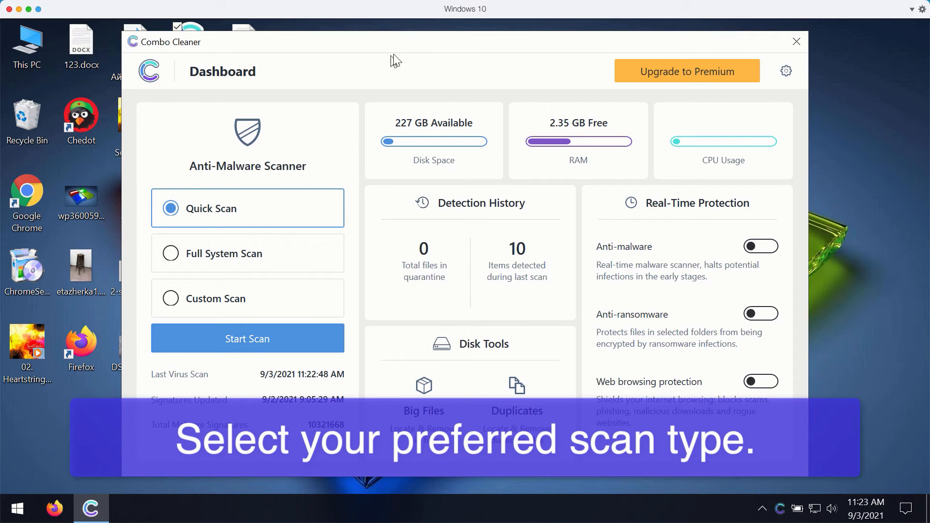
{"action": "mouse_move", "coordinate": [471, 42]}
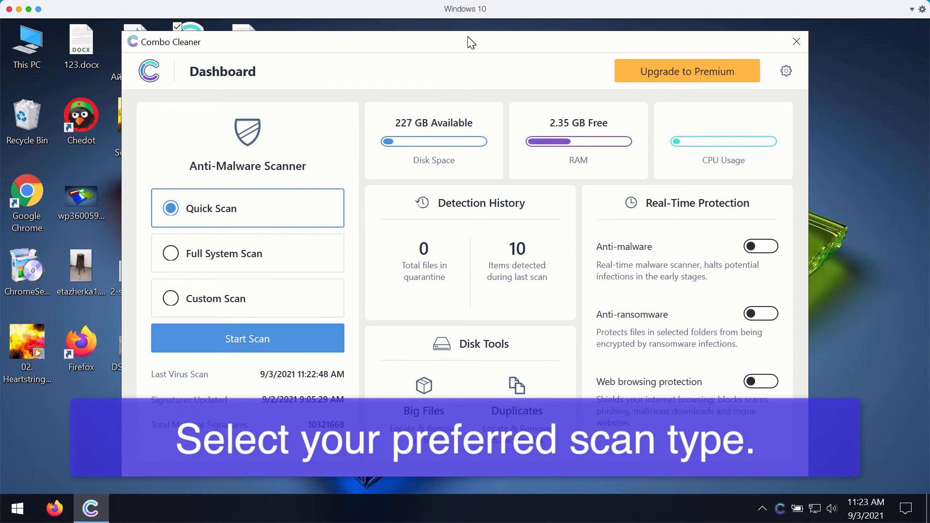
{"action": "mouse_move", "coordinate": [460, 53]}
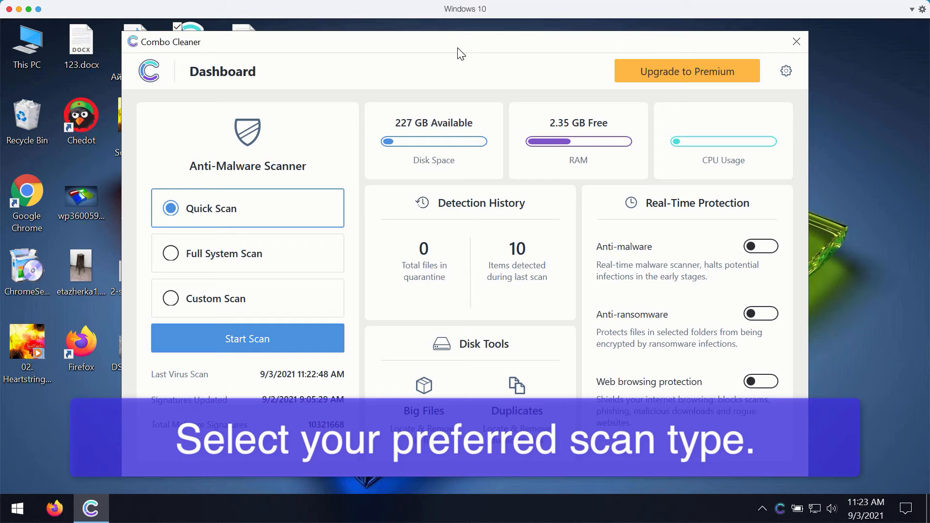
{"action": "mouse_move", "coordinate": [225, 209]}
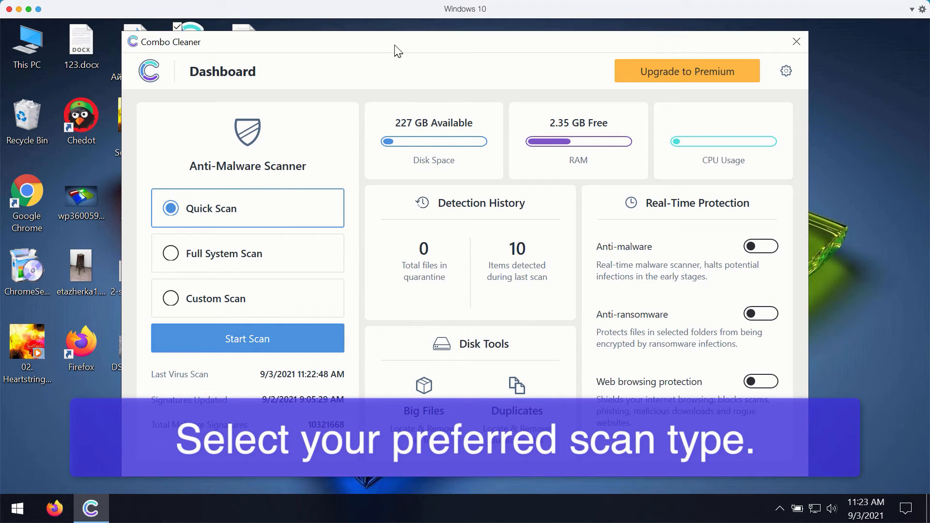
{"action": "mouse_move", "coordinate": [501, 175]}
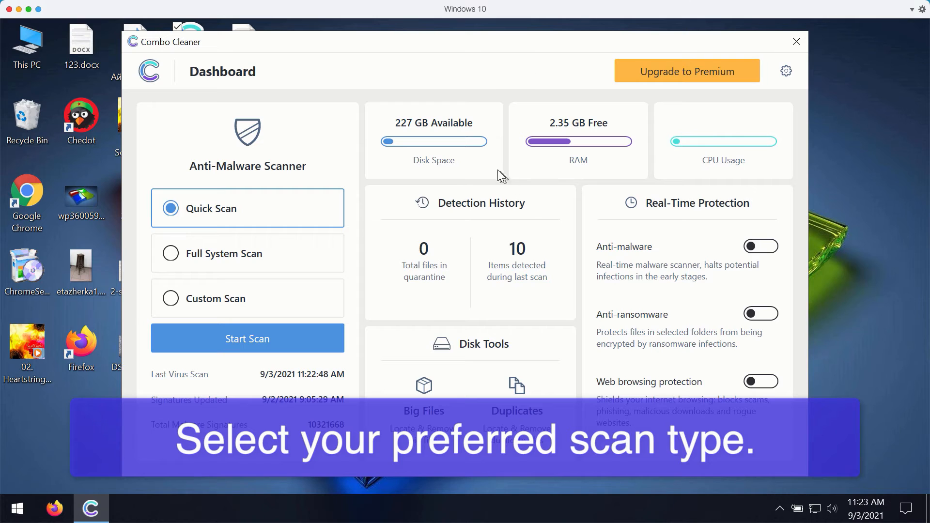
{"action": "mouse_move", "coordinate": [224, 268]}
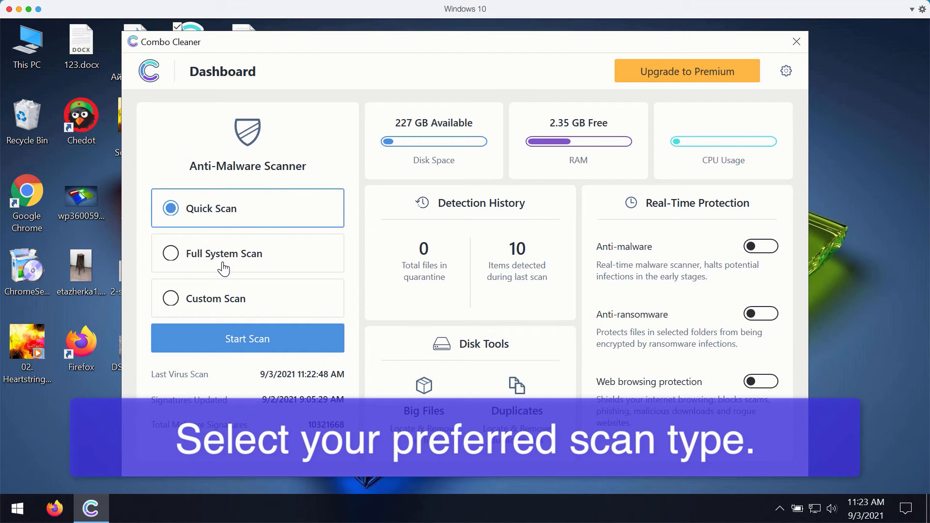
{"action": "mouse_move", "coordinate": [240, 264]}
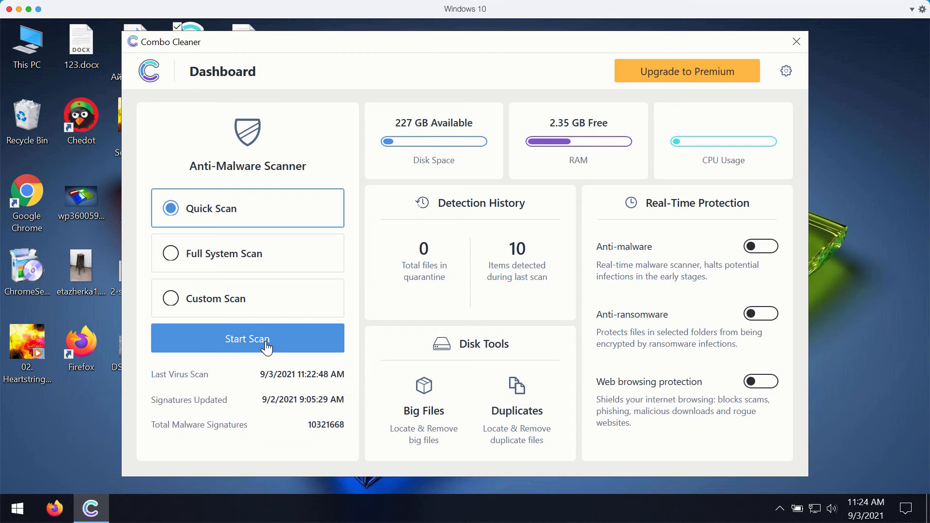
Start Combo Cleaner's Quick Scan
{"action": "left_click", "coordinate": [248, 338]}
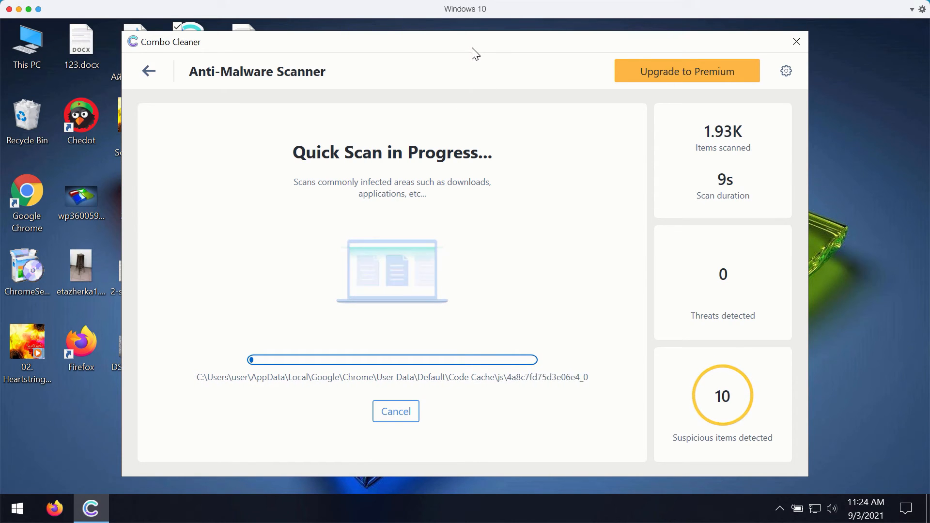
{"action": "mouse_move", "coordinate": [766, 345]}
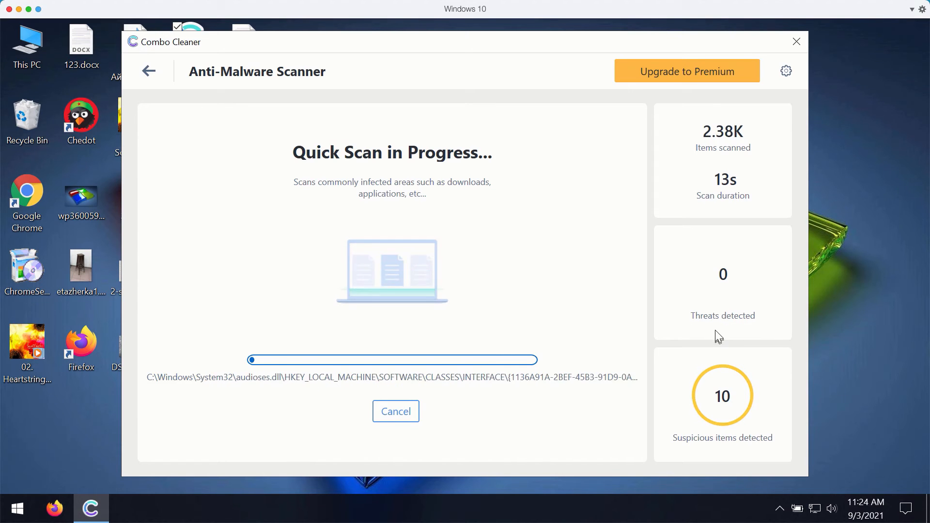
{"action": "mouse_move", "coordinate": [787, 71]}
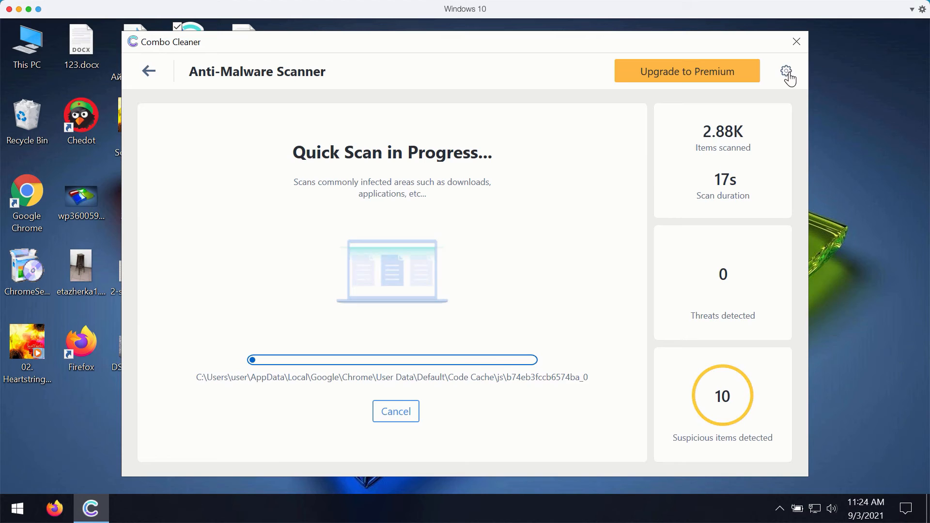
Open Combo Cleaner Settings on the Anti-Ransomware tab
{"action": "left_click", "coordinate": [787, 71]}
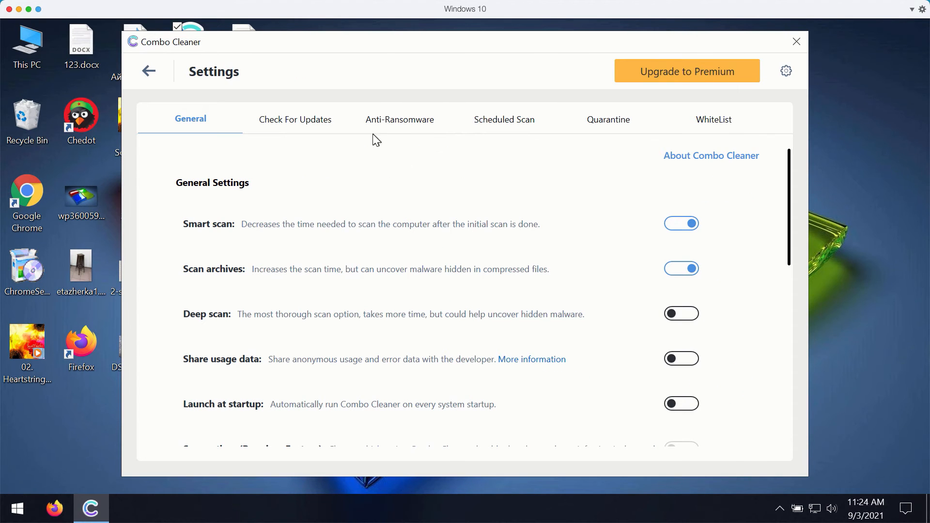
{"action": "mouse_move", "coordinate": [331, 111]}
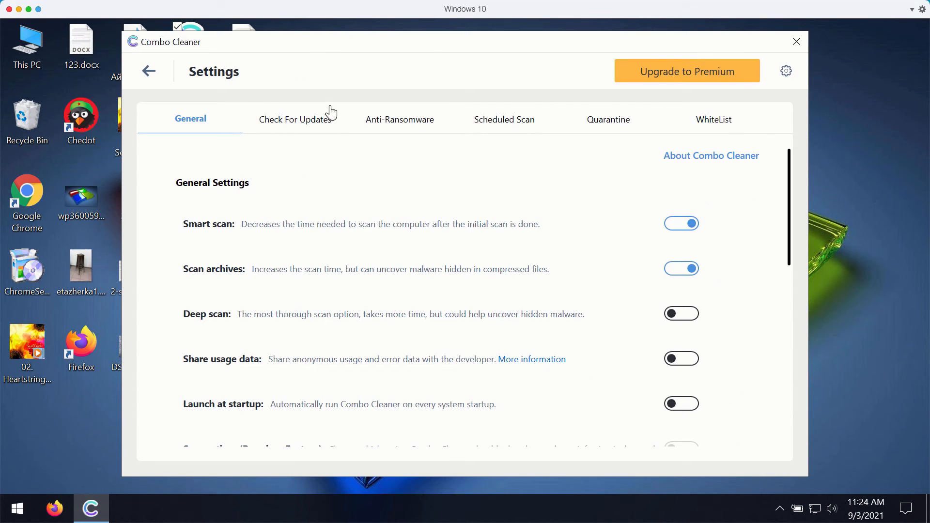
{"action": "mouse_move", "coordinate": [640, 87]}
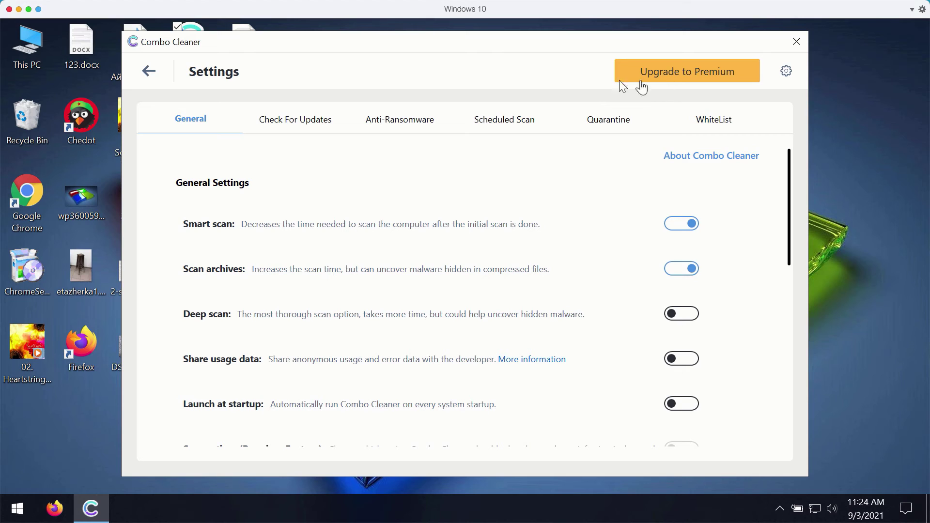
{"action": "left_click", "coordinate": [399, 119]}
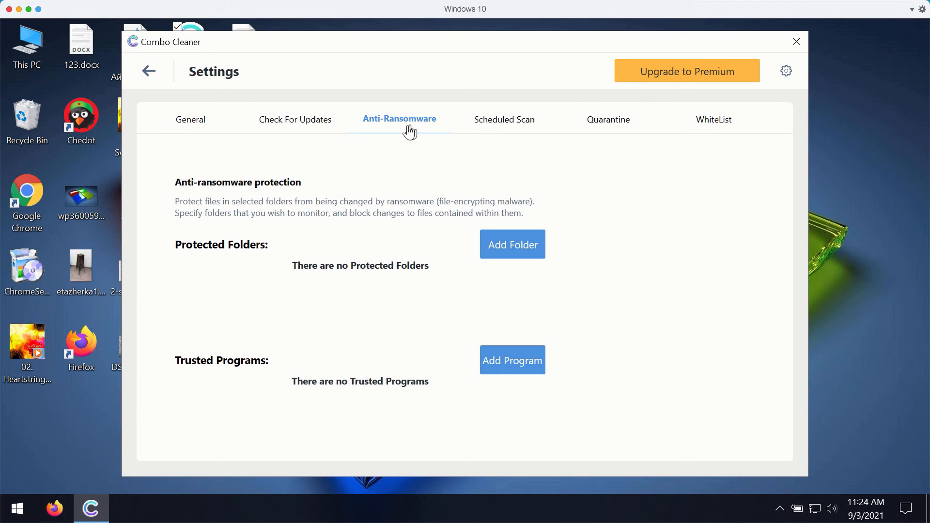
{"action": "mouse_move", "coordinate": [628, 177]}
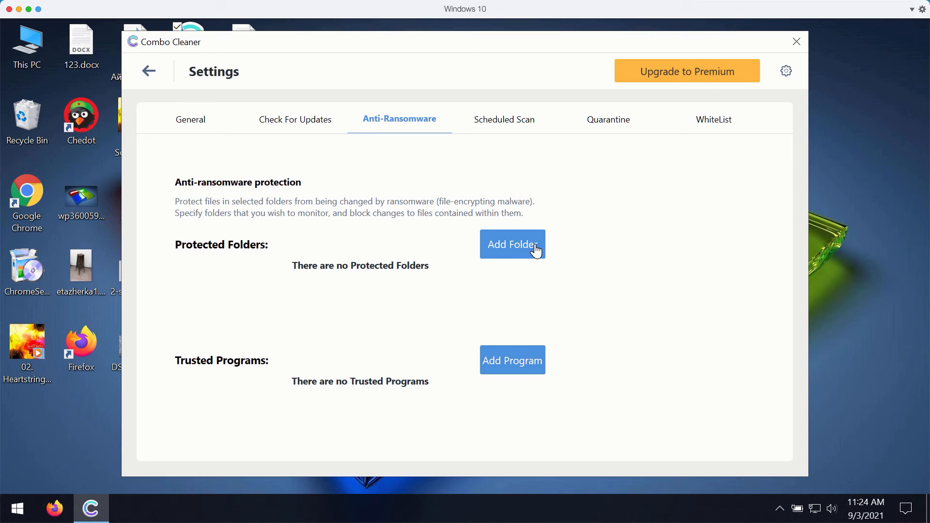
{"action": "mouse_move", "coordinate": [348, 250]}
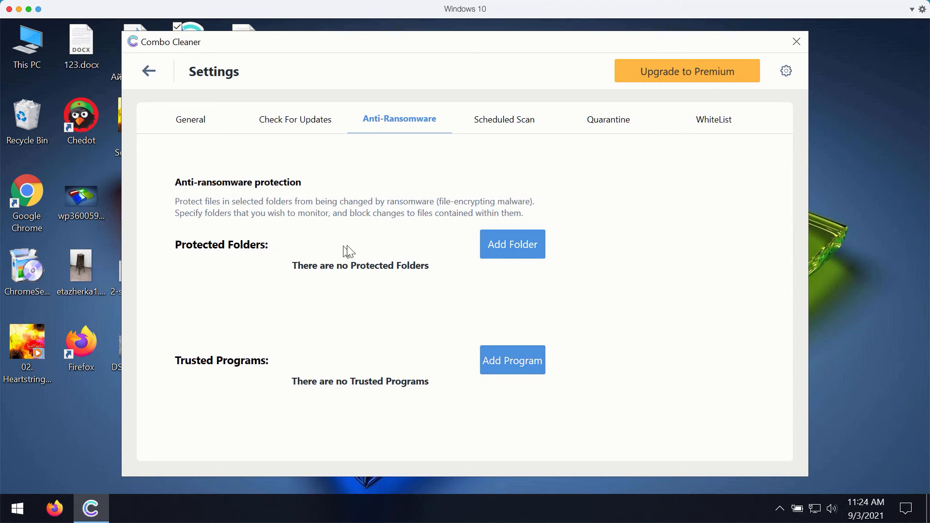
{"action": "mouse_move", "coordinate": [364, 212]}
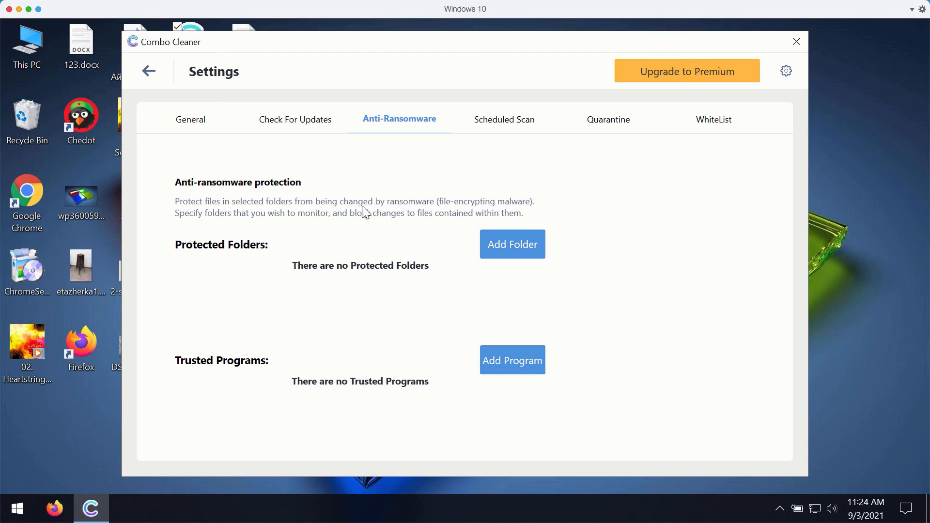
{"action": "mouse_move", "coordinate": [279, 231]}
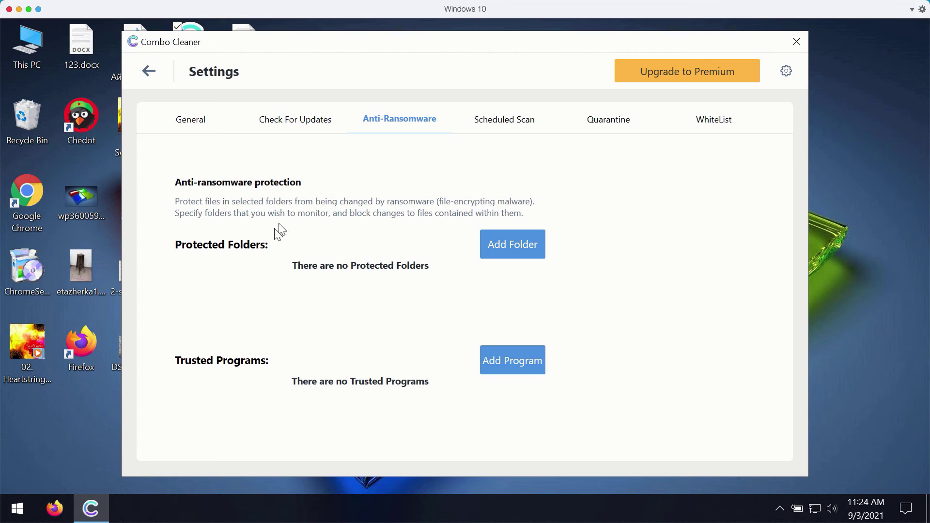
{"action": "mouse_move", "coordinate": [612, 119]}
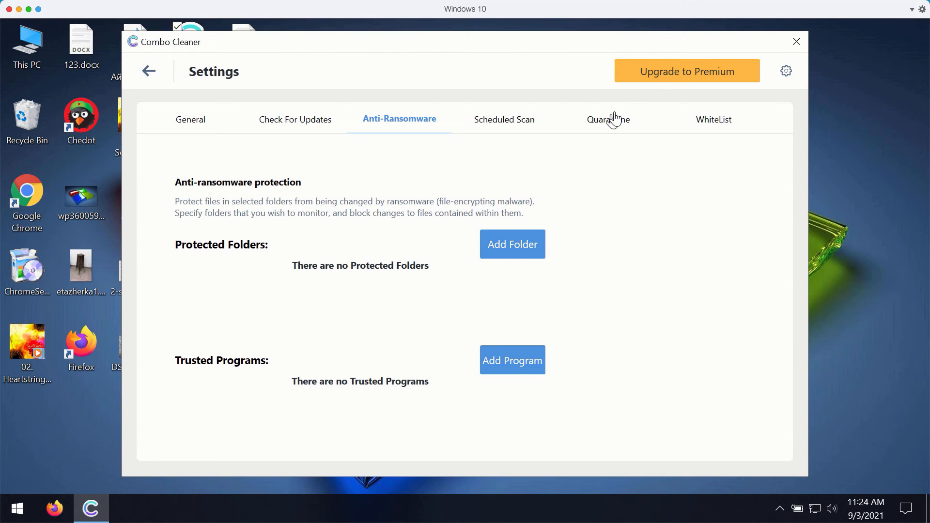
{"action": "mouse_move", "coordinate": [682, 81]}
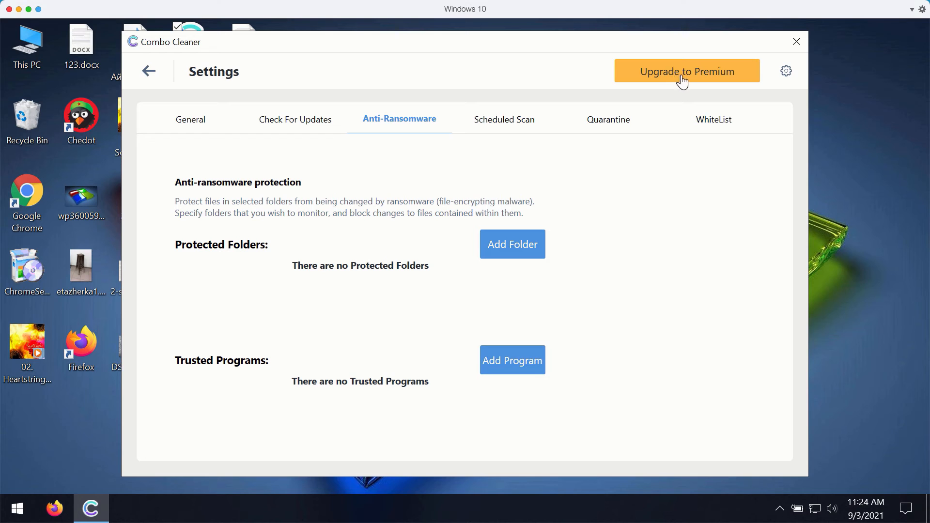
{"action": "mouse_move", "coordinate": [697, 82]}
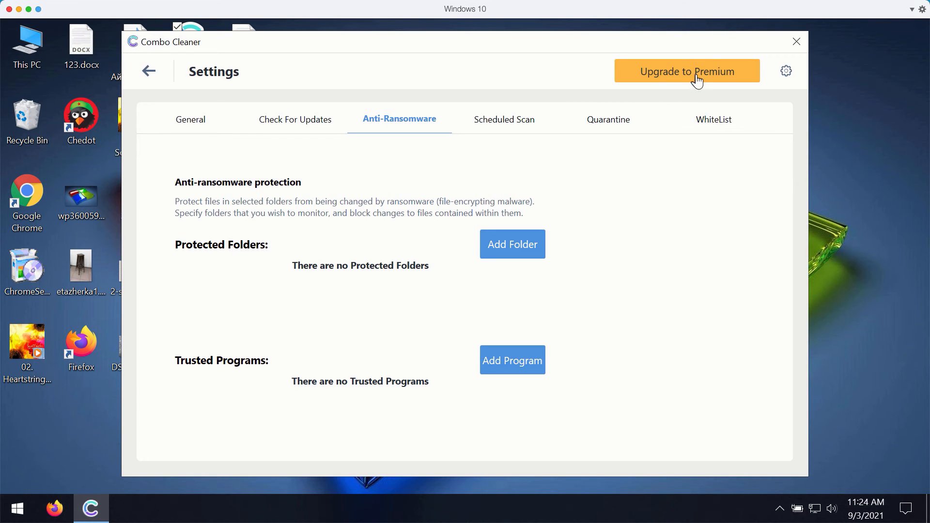
Return from Settings to the Dashboard and reopen the Quick Scan in Progress view
{"action": "left_click", "coordinate": [148, 71]}
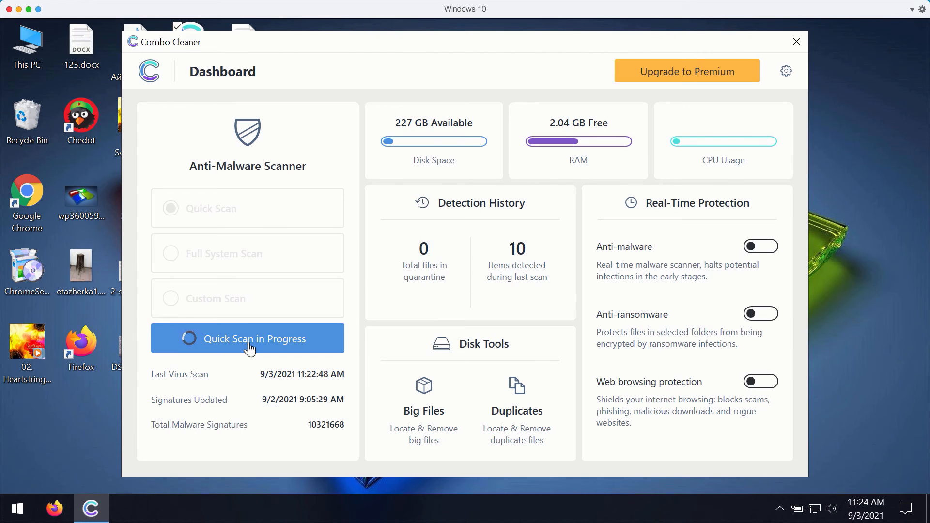
{"action": "left_click", "coordinate": [248, 339]}
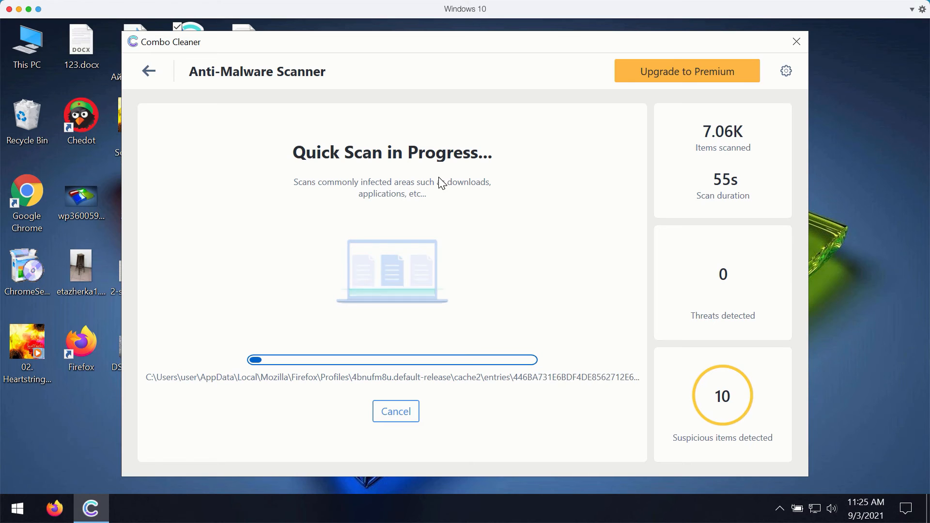
{"action": "mouse_move", "coordinate": [563, 99]}
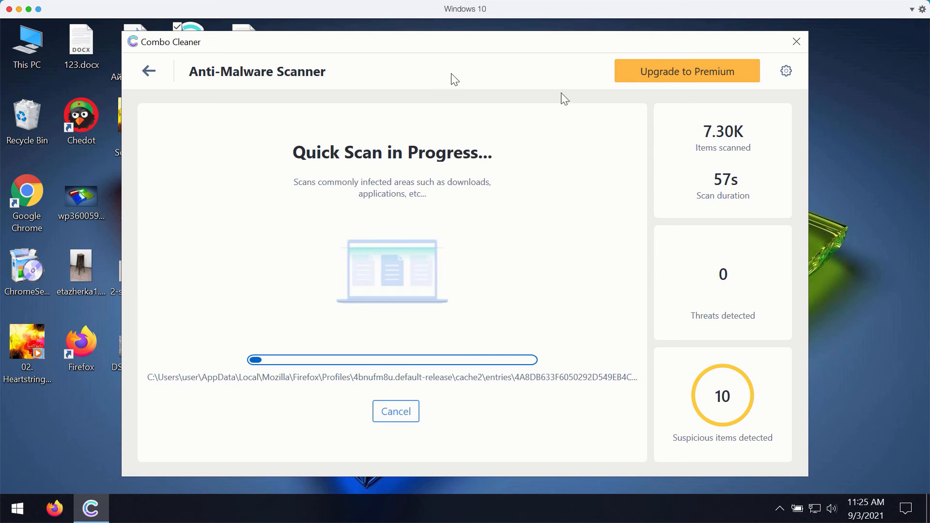
{"action": "left_click", "coordinate": [148, 71]}
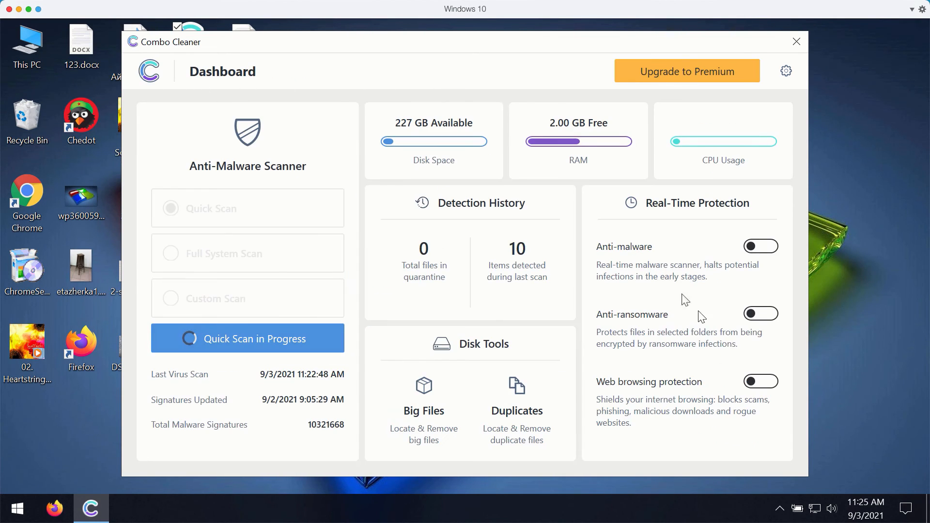
{"action": "mouse_move", "coordinate": [491, 54]}
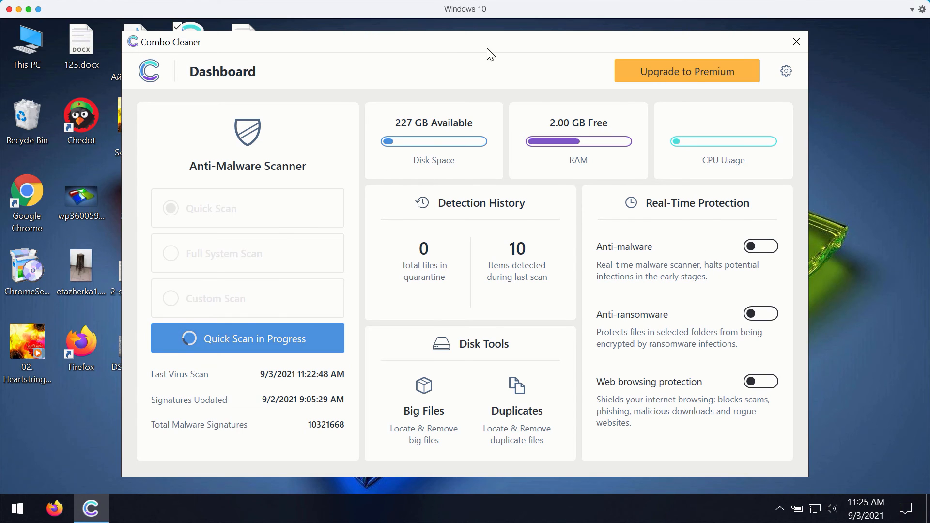
{"action": "mouse_move", "coordinate": [716, 231]}
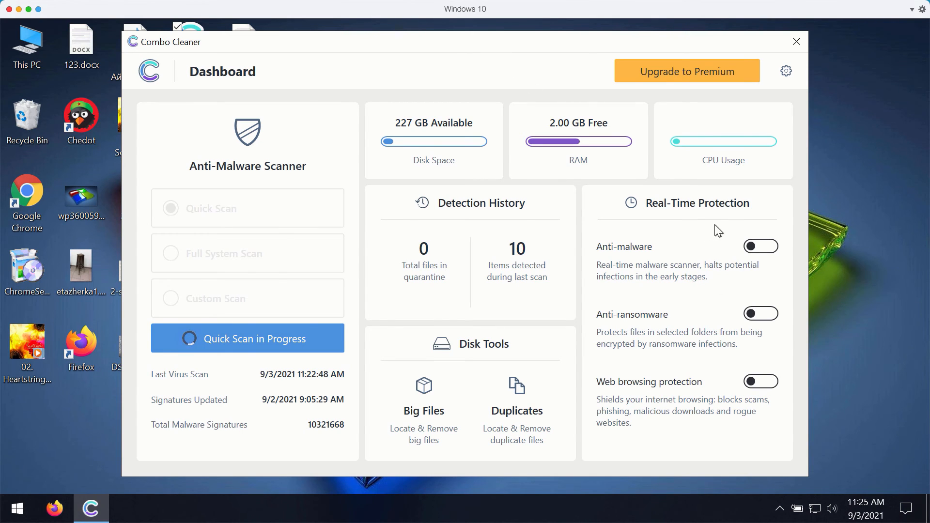
{"action": "mouse_move", "coordinate": [683, 250]}
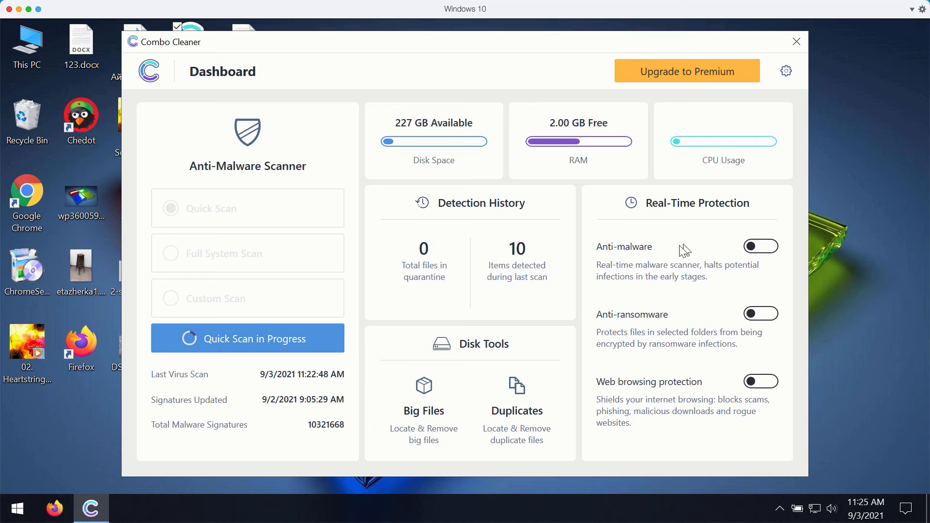
{"action": "mouse_move", "coordinate": [679, 324]}
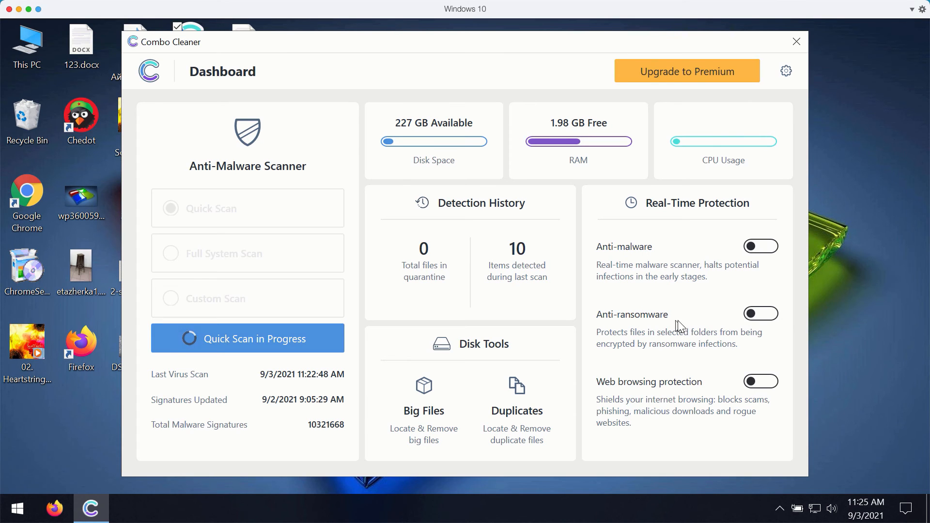
{"action": "mouse_move", "coordinate": [703, 394]}
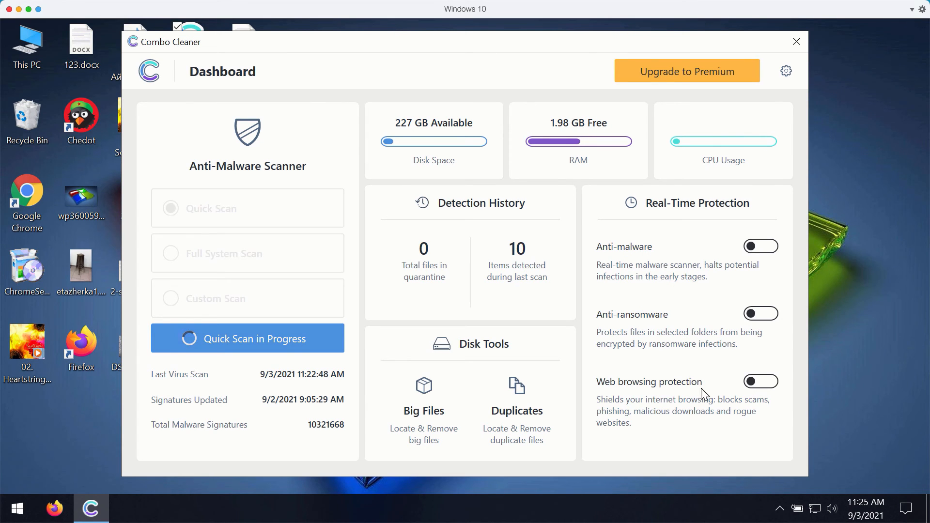
{"action": "mouse_move", "coordinate": [709, 267]}
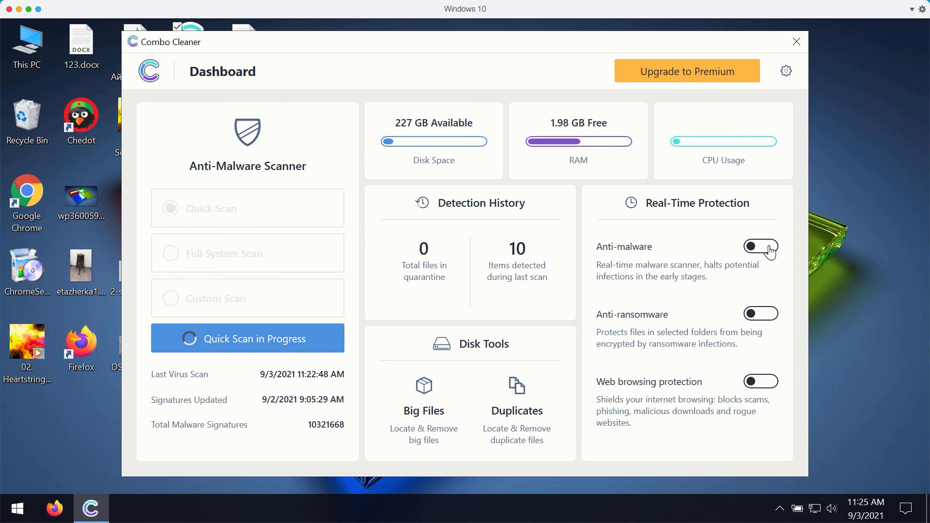
{"action": "mouse_move", "coordinate": [389, 50]}
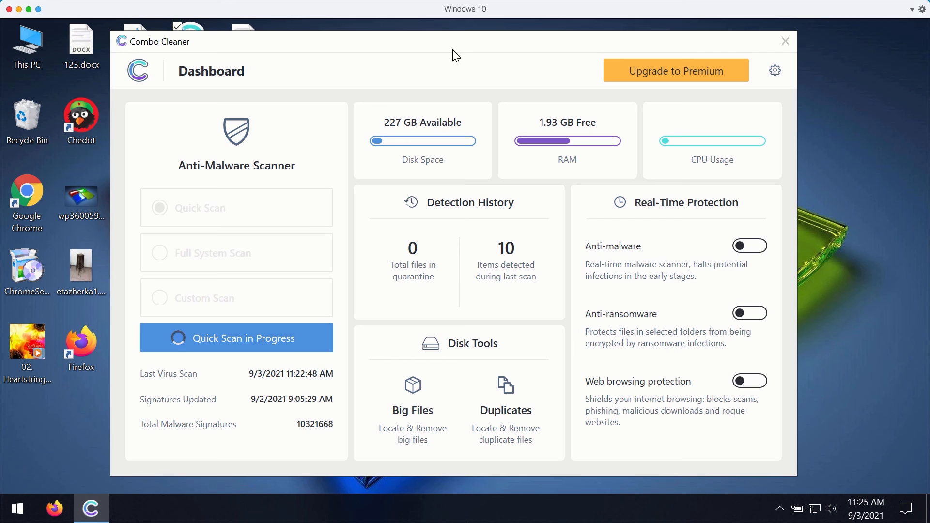
{"action": "mouse_move", "coordinate": [674, 280]}
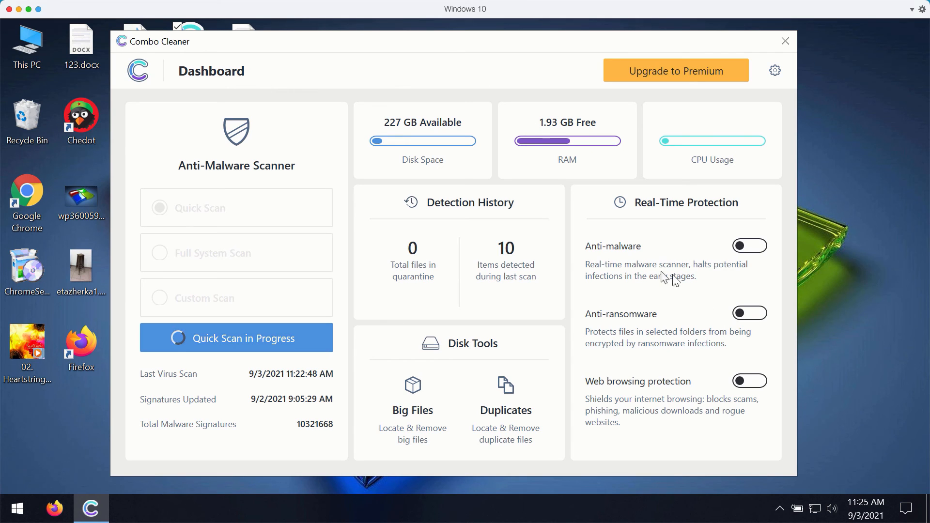
{"action": "mouse_move", "coordinate": [687, 278]}
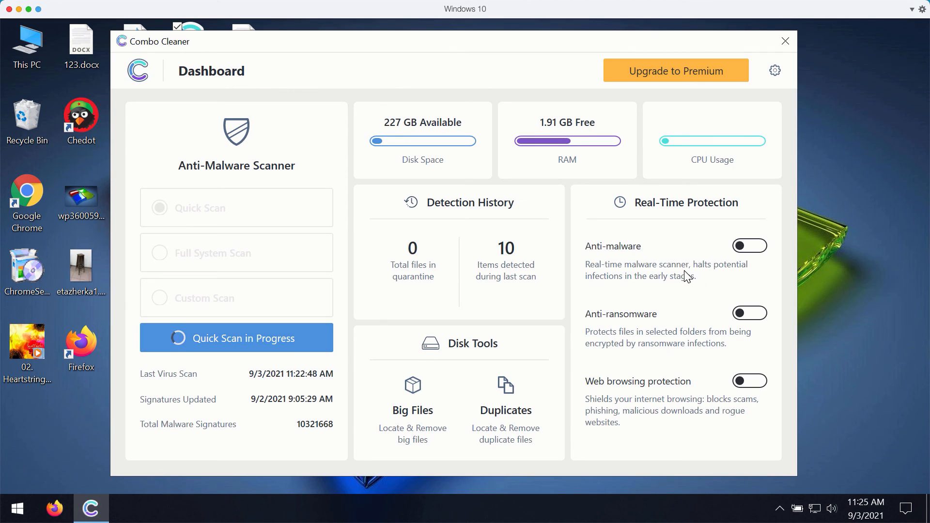
{"action": "mouse_move", "coordinate": [678, 299]}
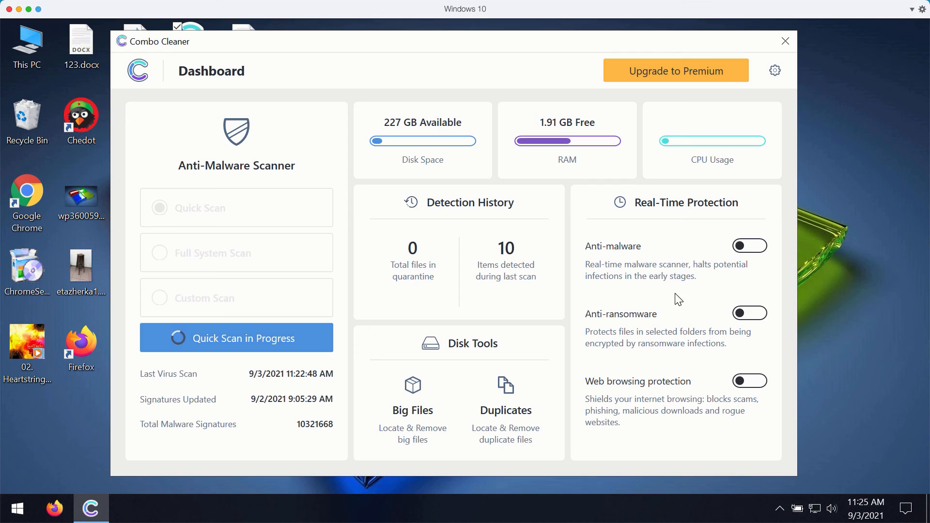
{"action": "mouse_move", "coordinate": [480, 83]}
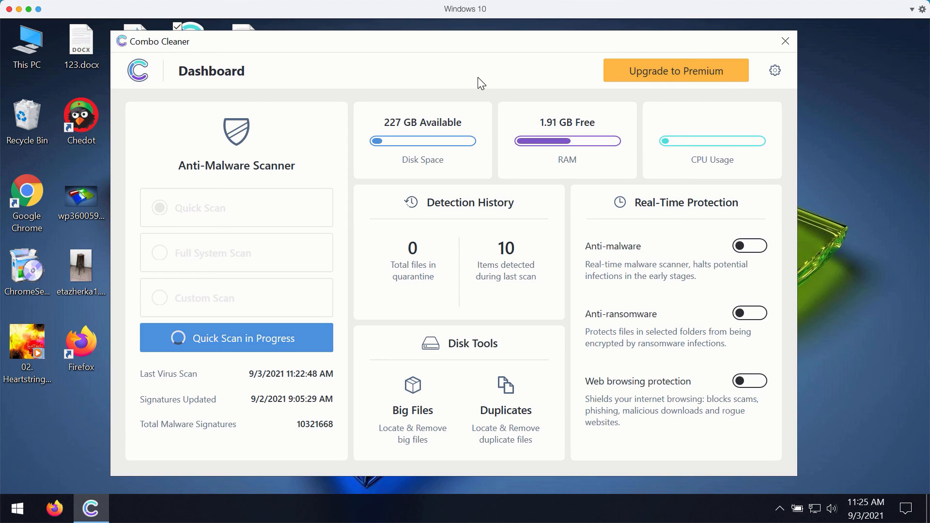
{"action": "mouse_move", "coordinate": [470, 55]}
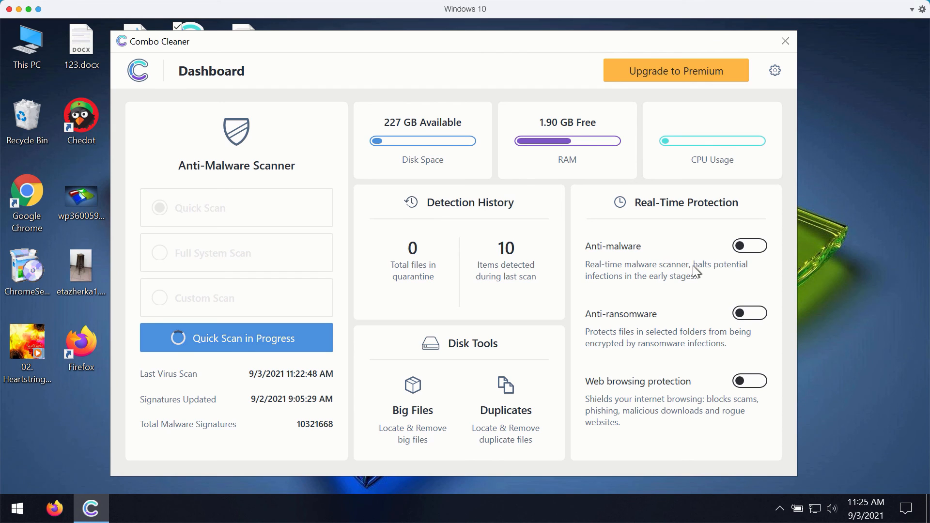
{"action": "mouse_move", "coordinate": [468, 66]}
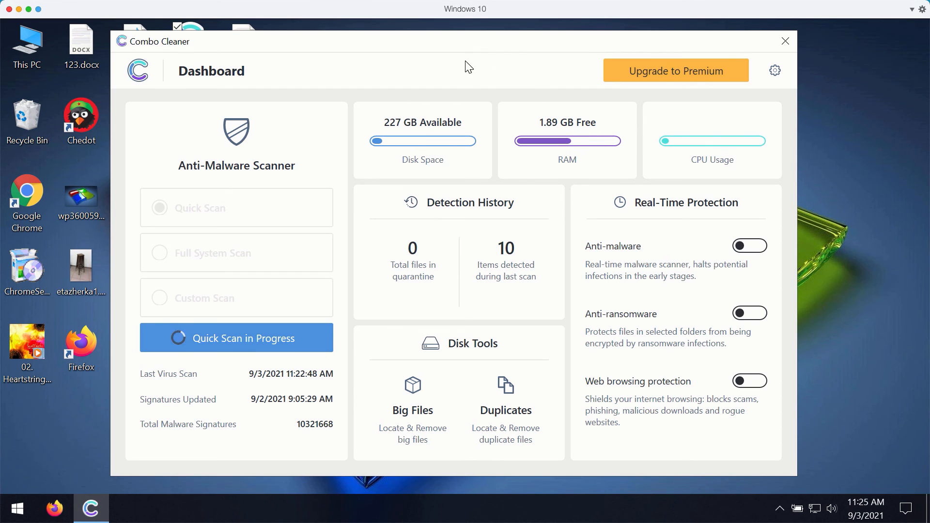
{"action": "mouse_move", "coordinate": [512, 378]}
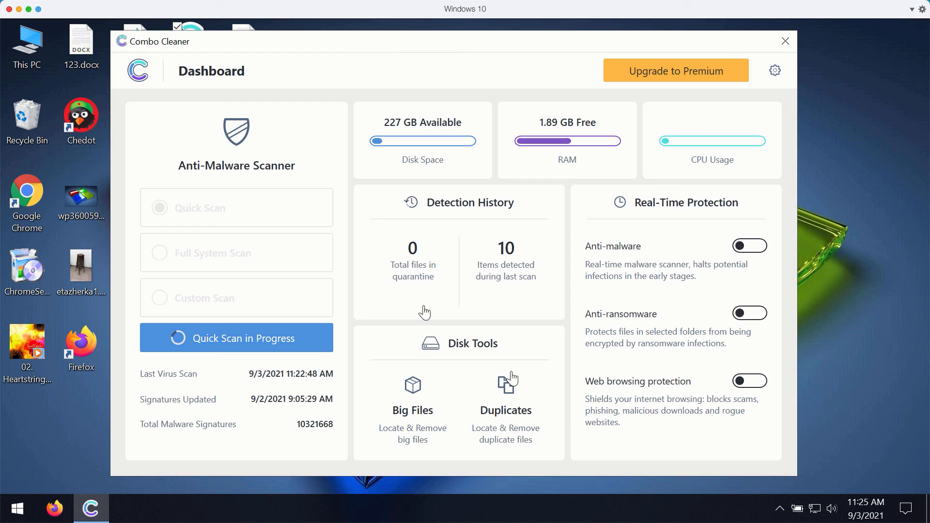
{"action": "mouse_move", "coordinate": [714, 249]}
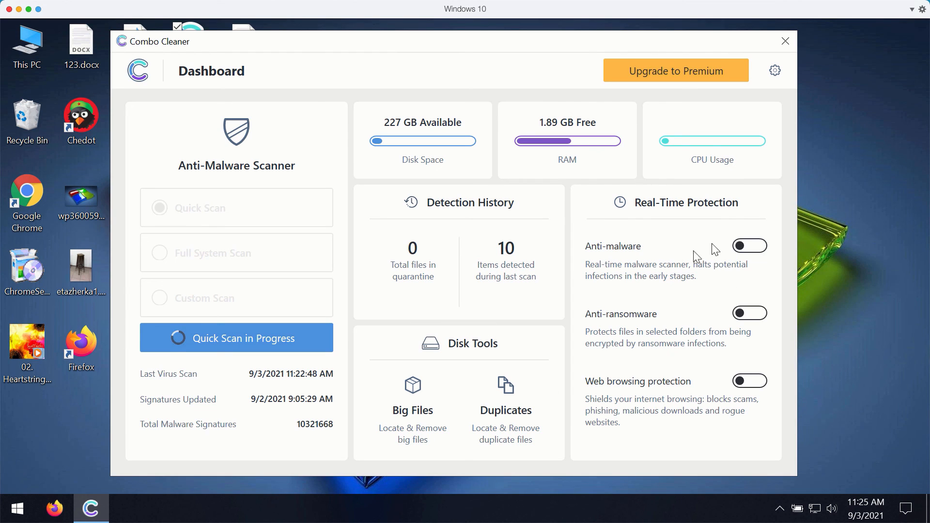
{"action": "mouse_move", "coordinate": [674, 212]}
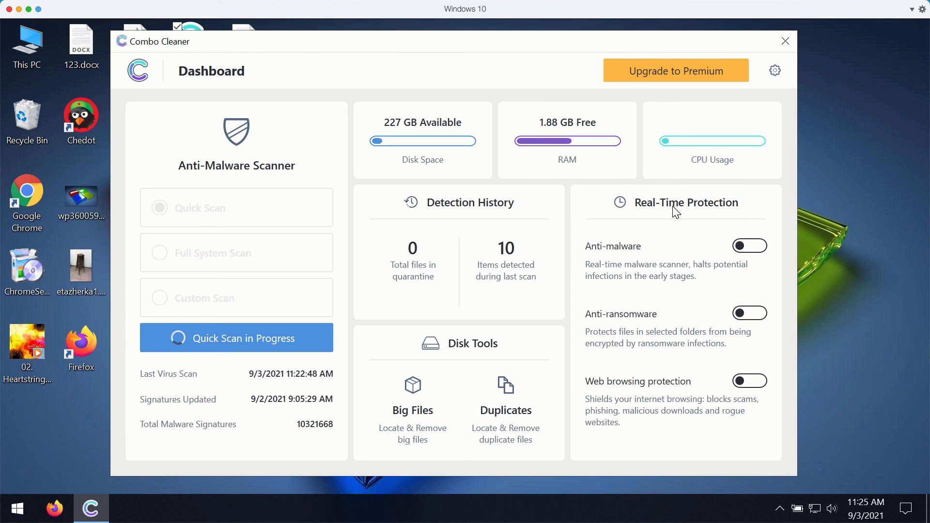
{"action": "mouse_move", "coordinate": [745, 211]}
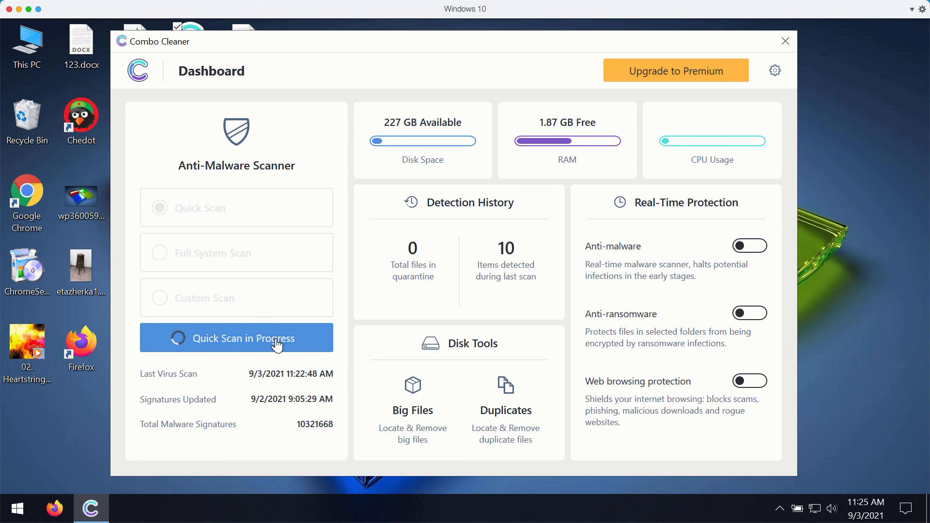
Open the running Quick Scan and cancel it to show the 10 spam threats found
{"action": "left_click", "coordinate": [242, 338]}
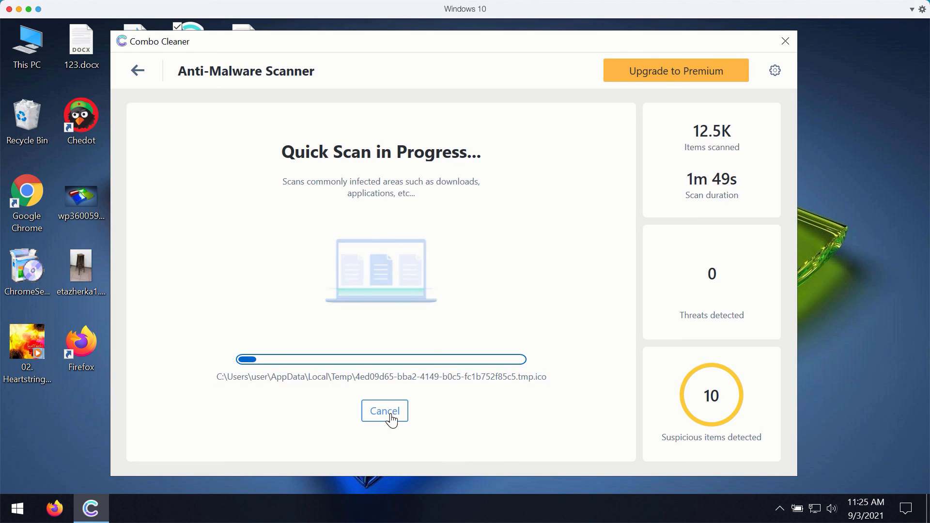
{"action": "left_click", "coordinate": [384, 410]}
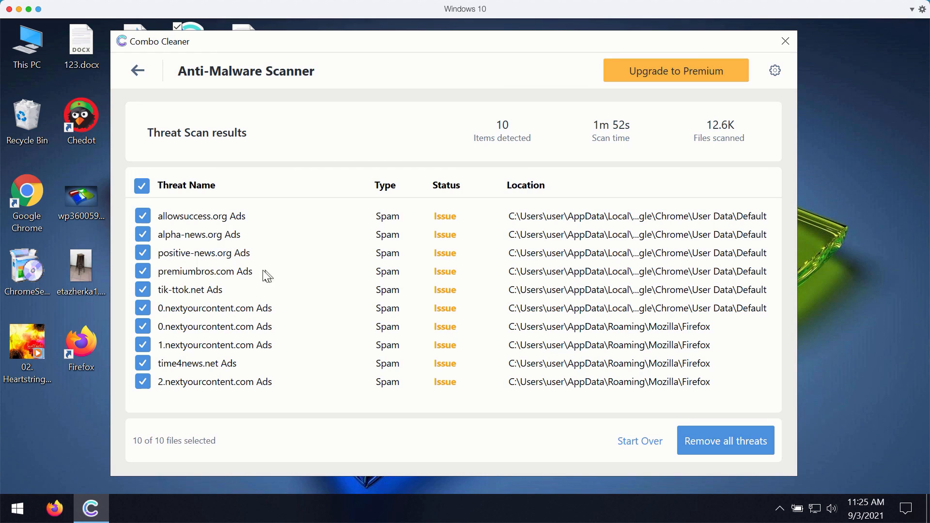
{"action": "mouse_move", "coordinate": [197, 240]}
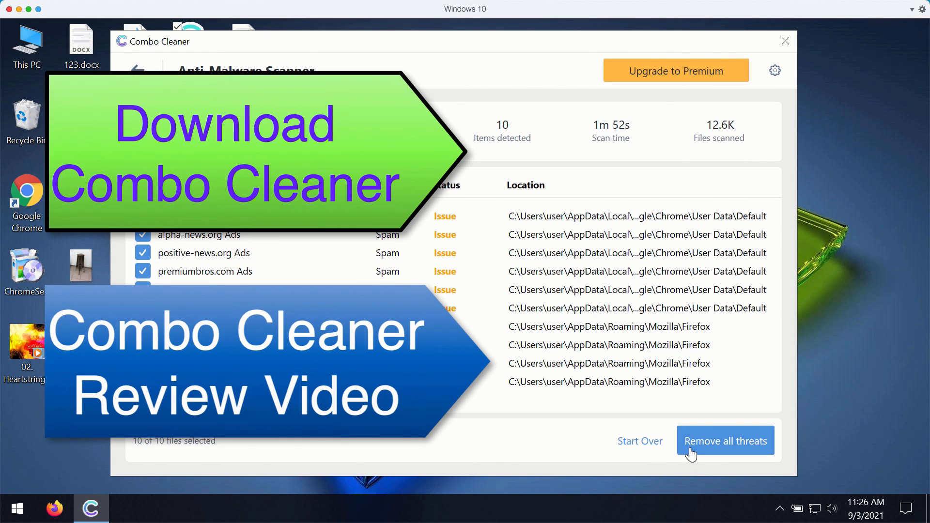
{"action": "mouse_move", "coordinate": [732, 443]}
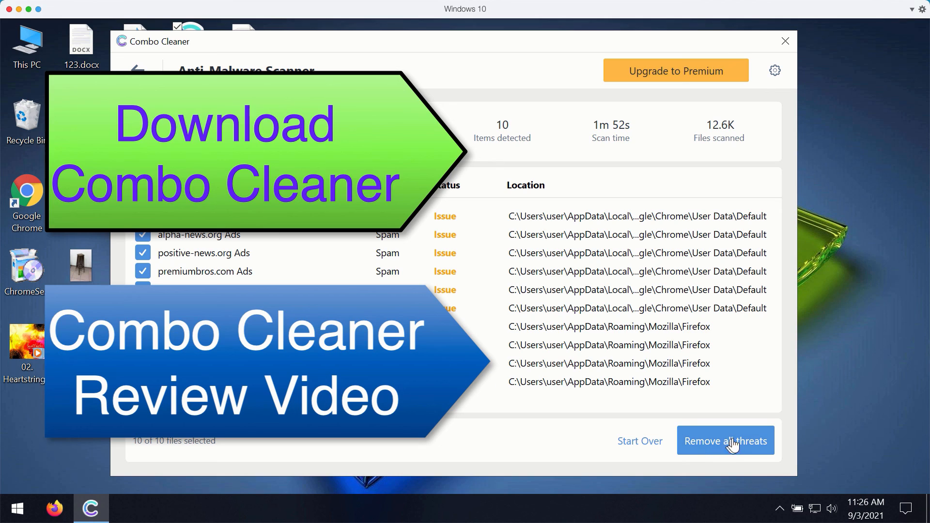
{"action": "mouse_move", "coordinate": [694, 88]}
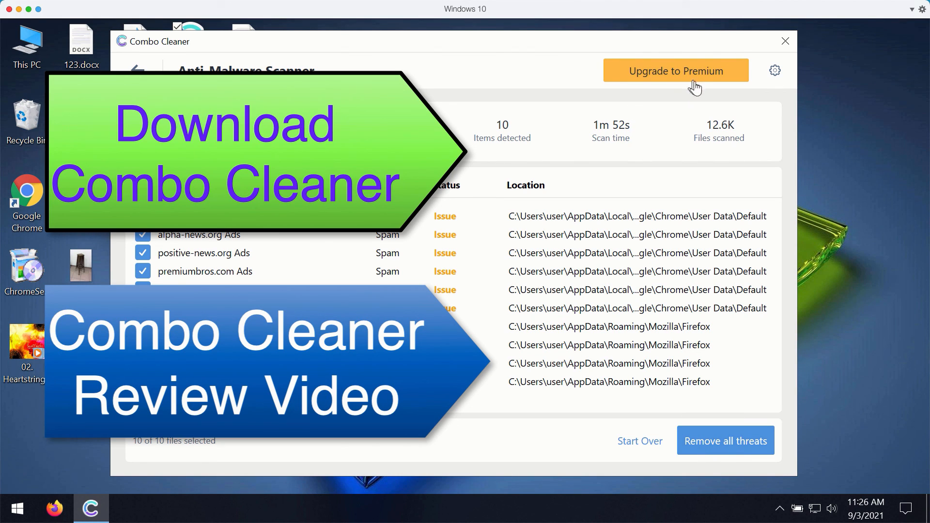
{"action": "mouse_move", "coordinate": [444, 47]}
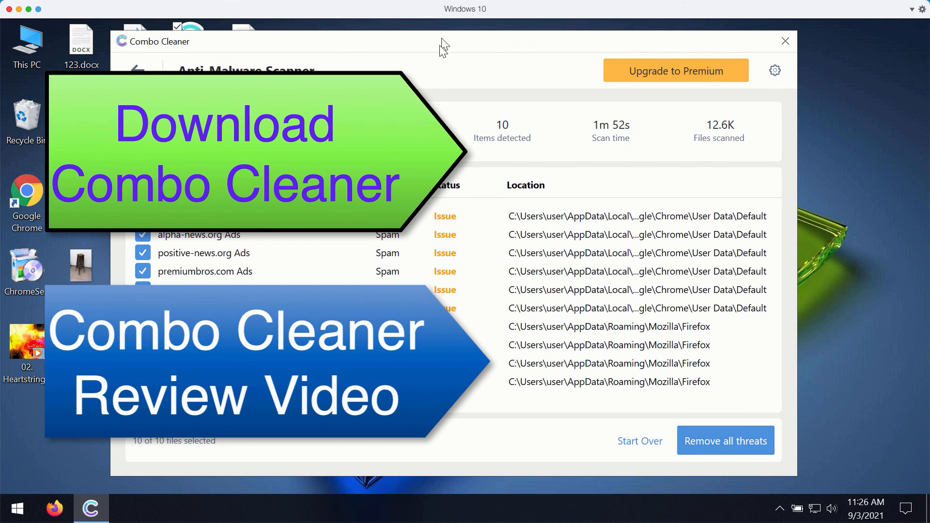
{"action": "mouse_move", "coordinate": [415, 75]}
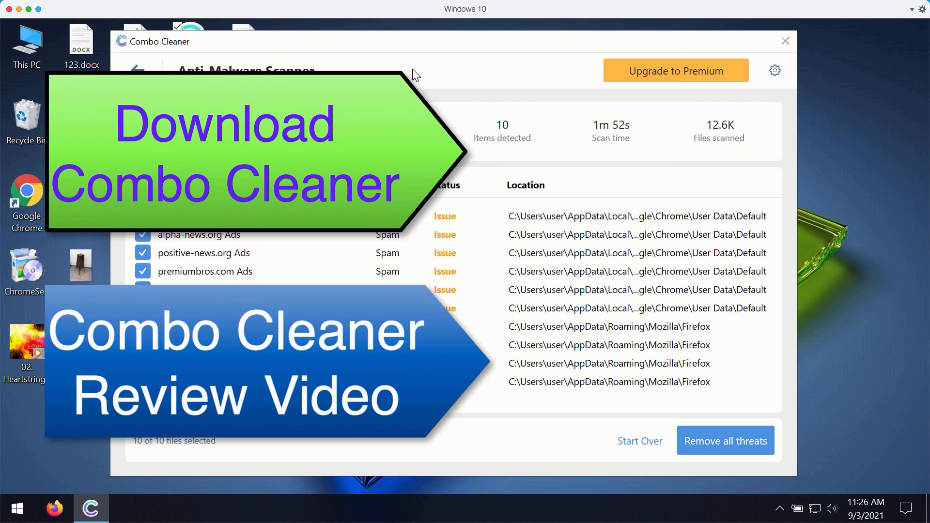
{"action": "mouse_move", "coordinate": [433, 48]}
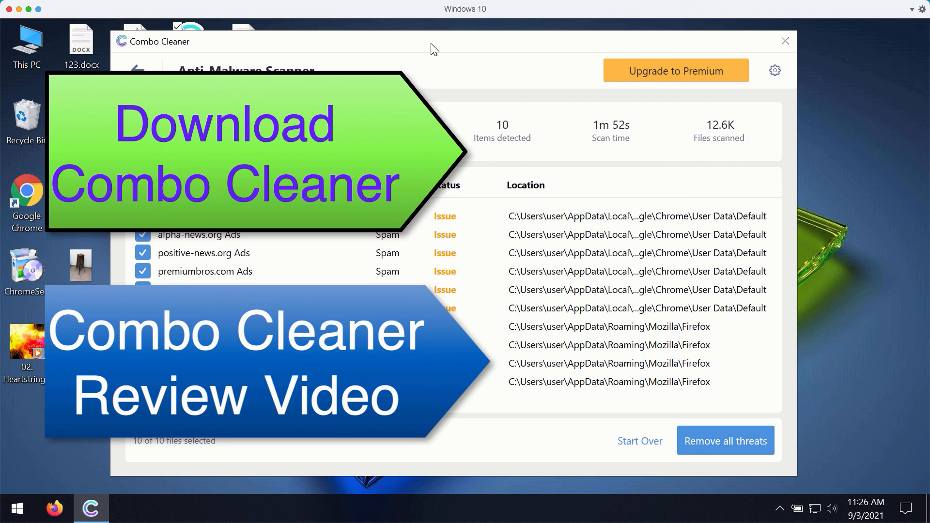
{"action": "mouse_move", "coordinate": [434, 50]}
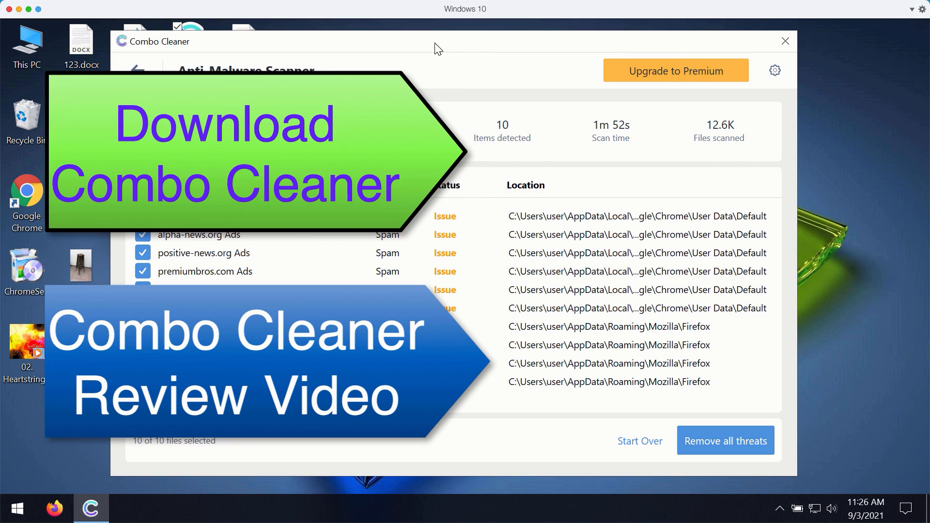
{"action": "mouse_move", "coordinate": [329, 44]}
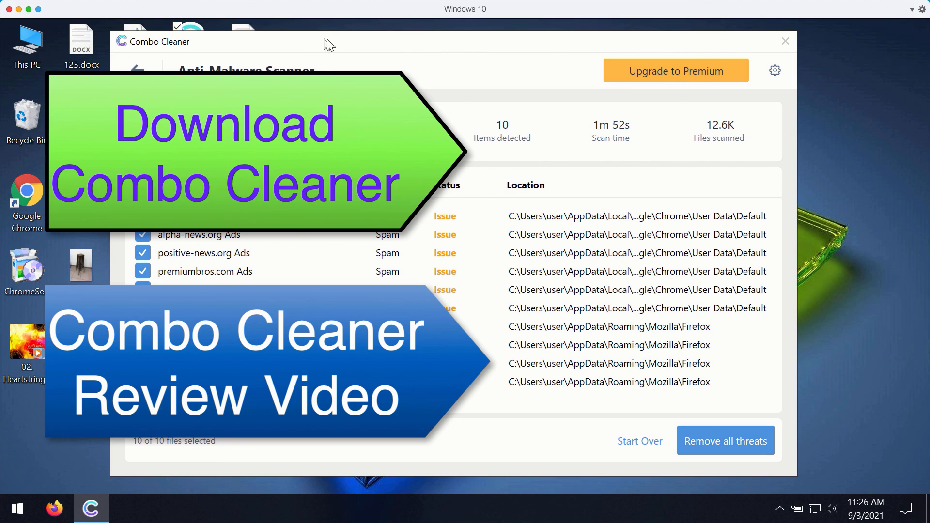